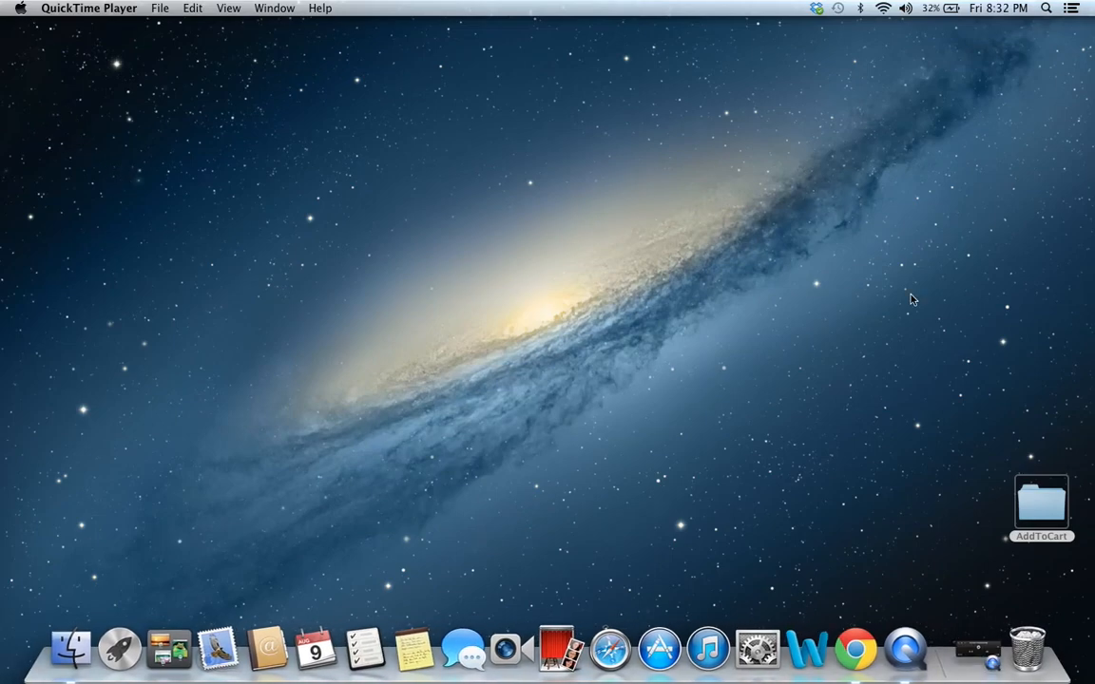
{"action": "mouse_move", "coordinate": [799, 252]}
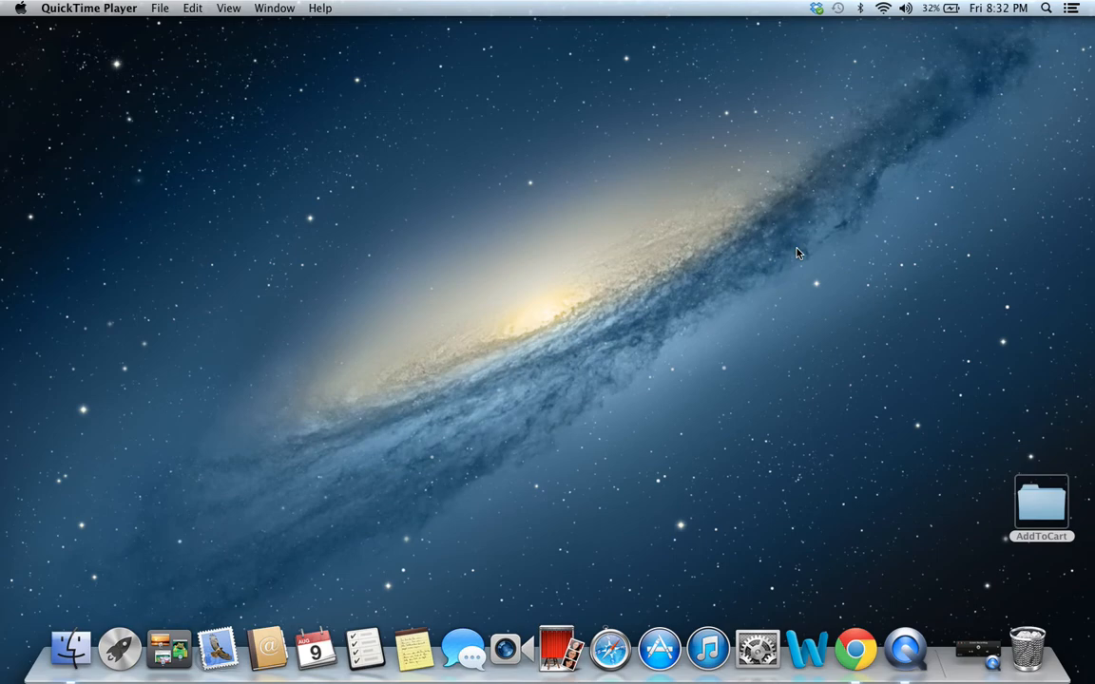
{"action": "mouse_move", "coordinate": [924, 27]}
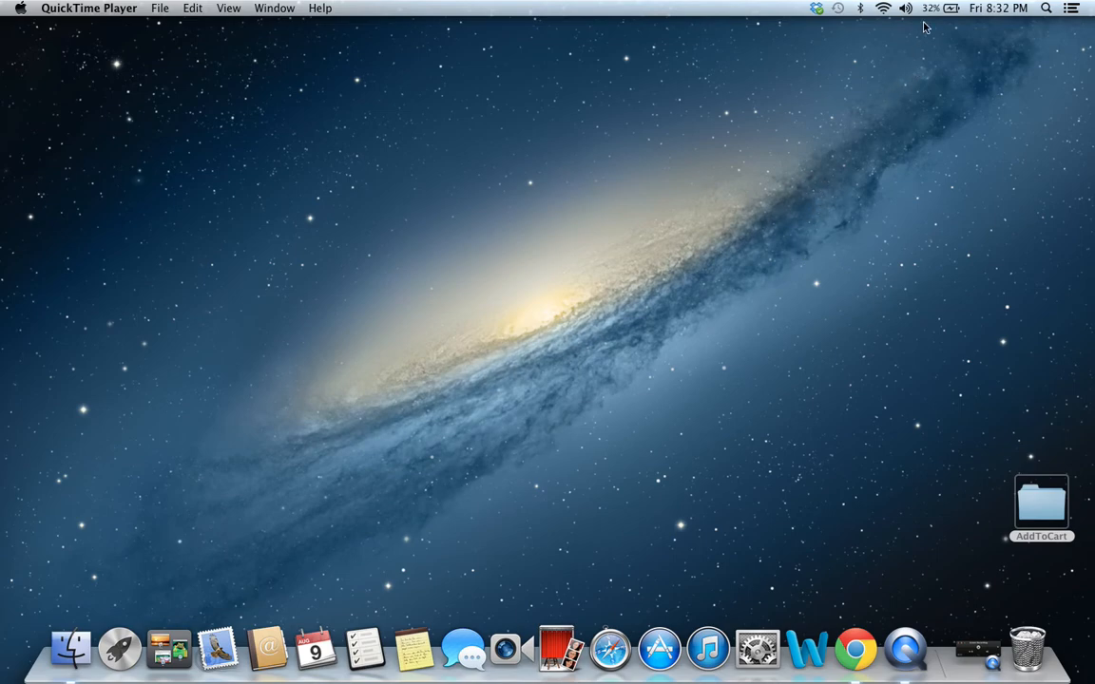
- Launch Google Chrome from Launchpad and go to chrome://extensions
{"action": "left_click", "coordinate": [997, 7]}
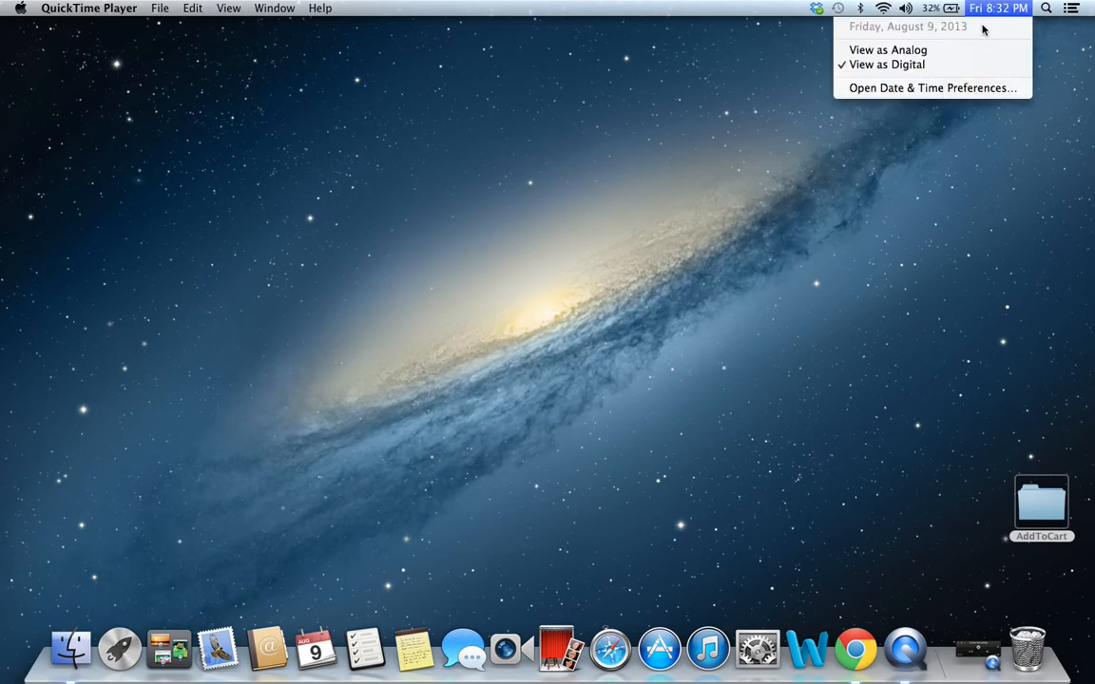
{"action": "left_click", "coordinate": [675, 387]}
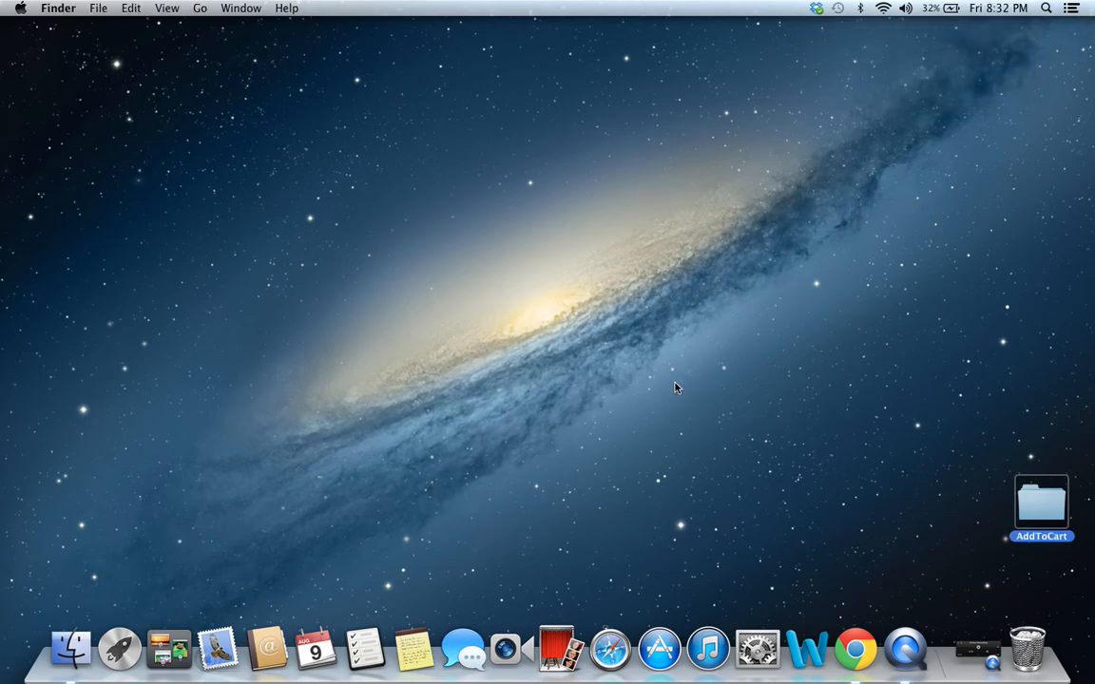
{"action": "mouse_move", "coordinate": [323, 448]}
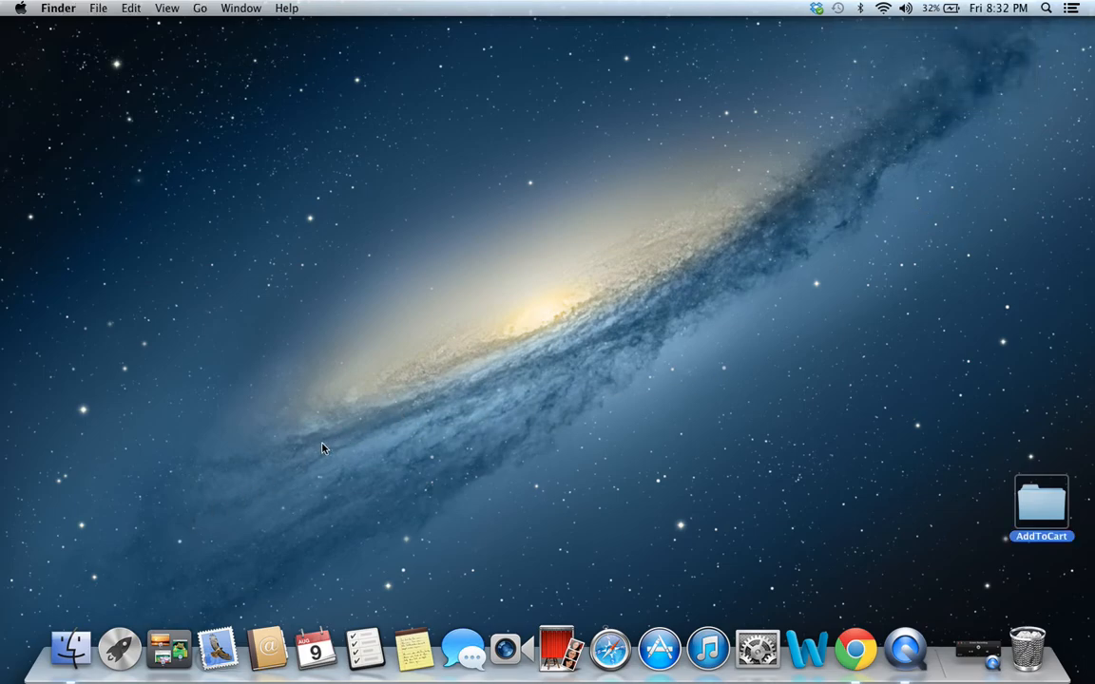
{"action": "left_click", "coordinate": [117, 648]}
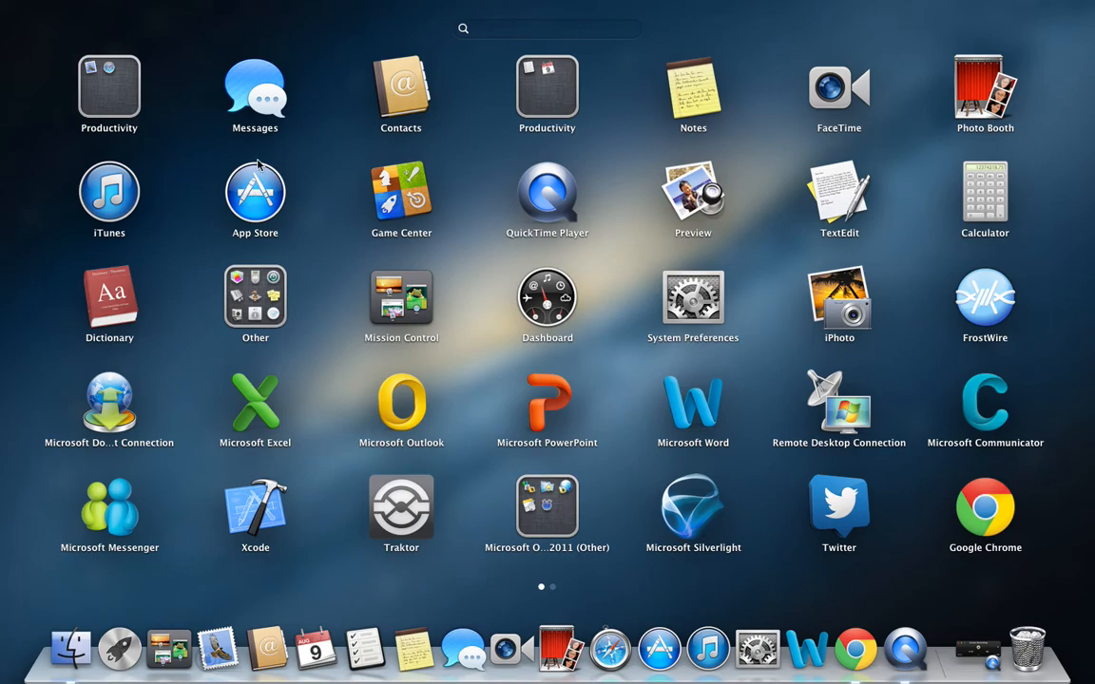
{"action": "mouse_move", "coordinate": [581, 185]}
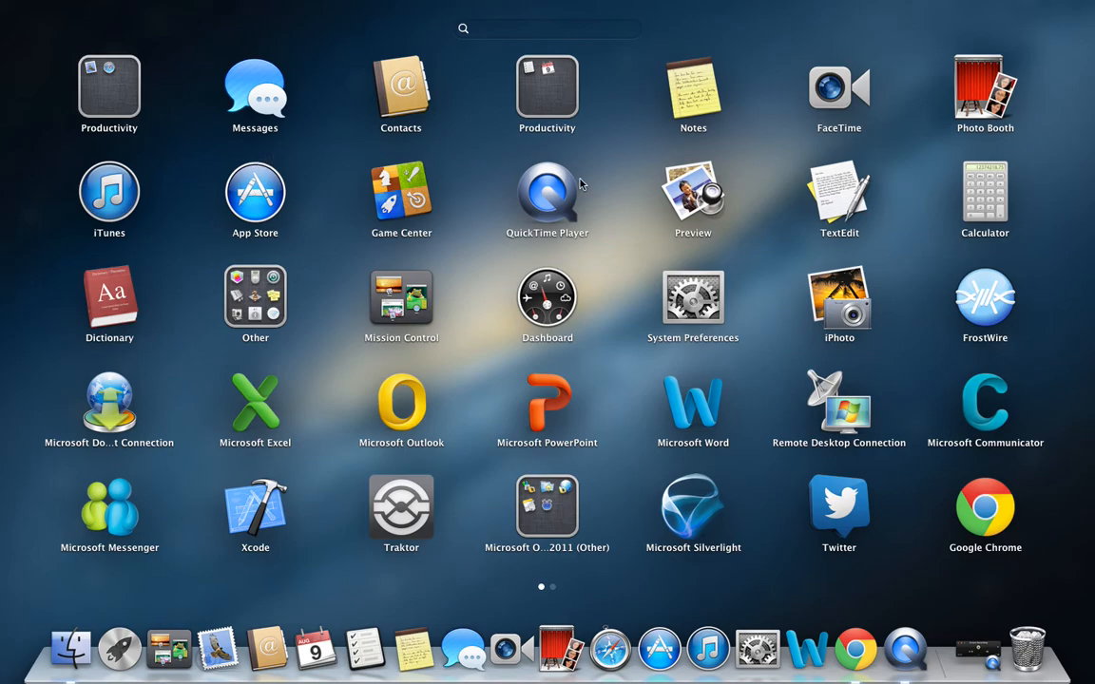
{"action": "mouse_move", "coordinate": [828, 355]}
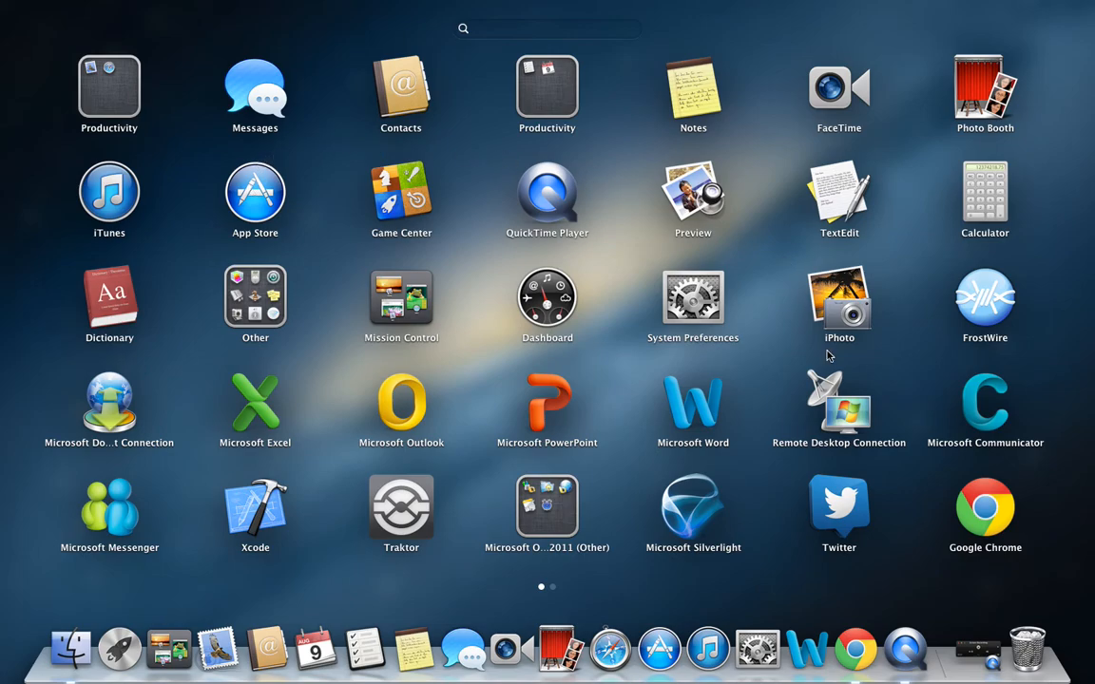
{"action": "left_click", "coordinate": [853, 650]}
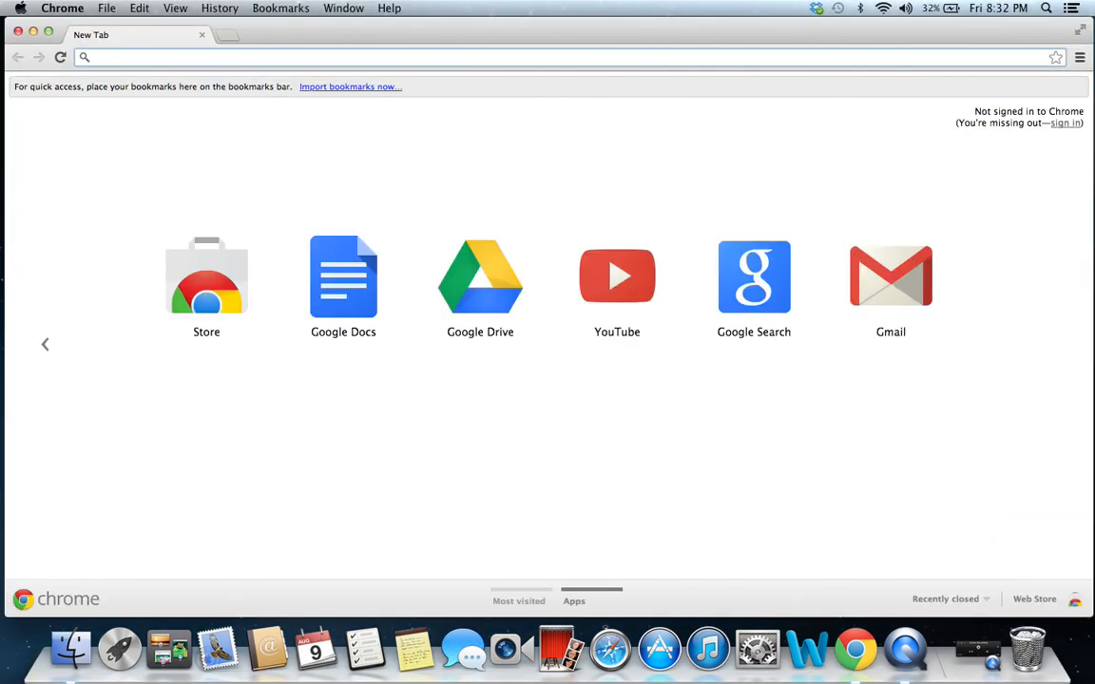
{"action": "type", "text": "chrome://extensions"}
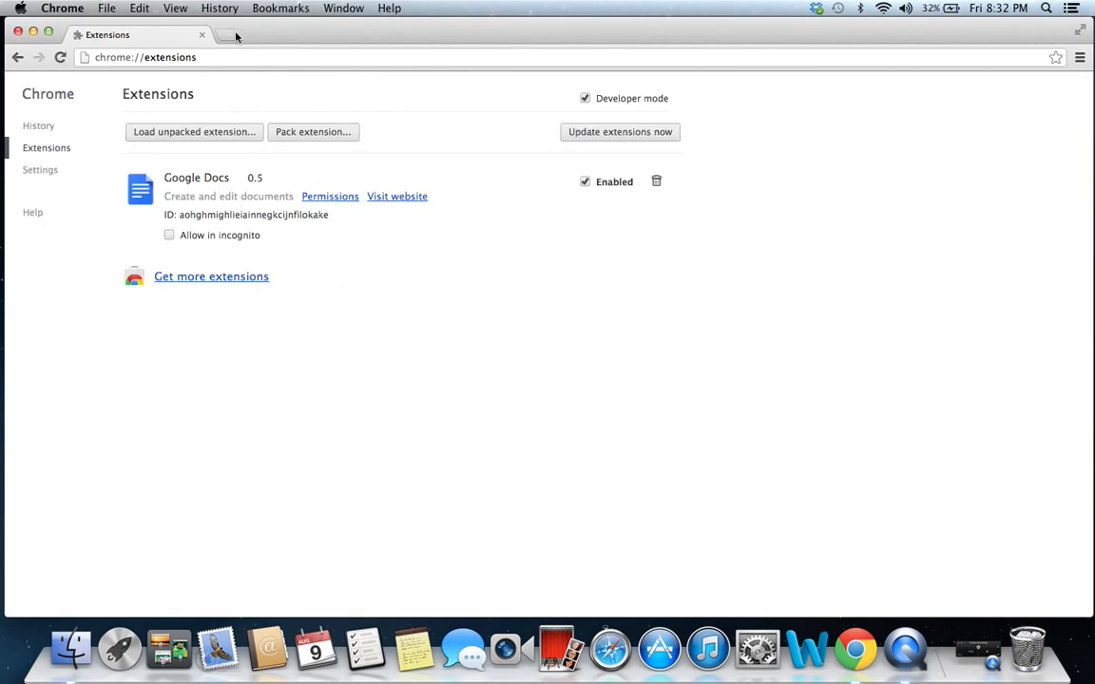
- Find Auto Refresh Plus in the Chrome Web Store and add it to Chrome
{"action": "type", "text": "auto refresh plus"}
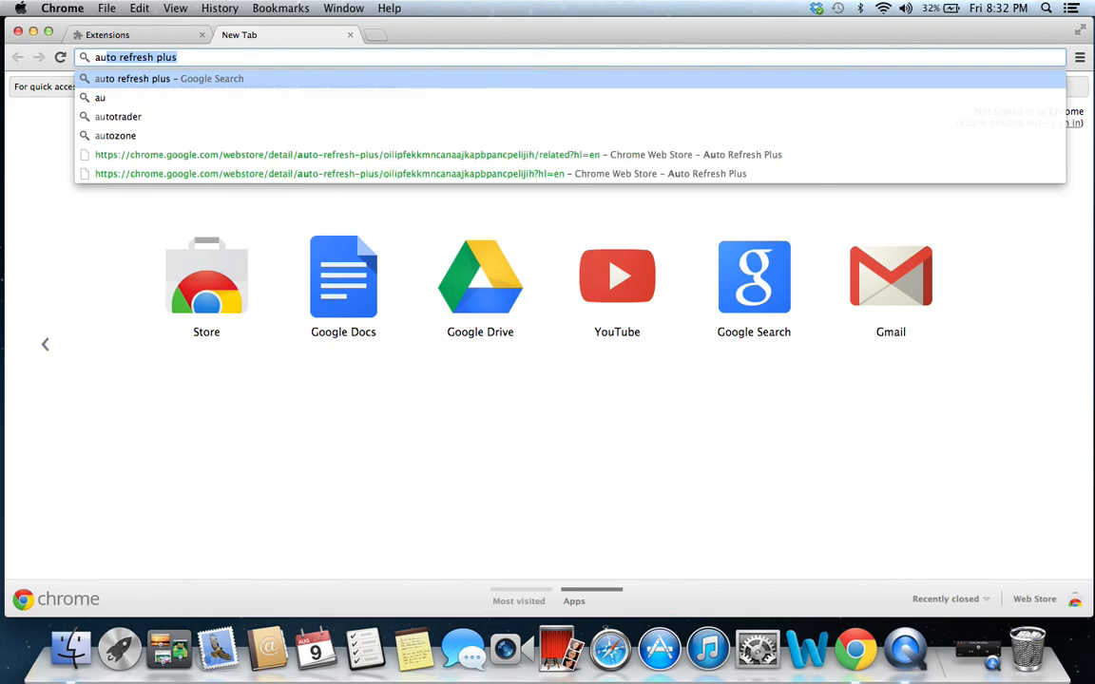
{"action": "left_click", "coordinate": [327, 173]}
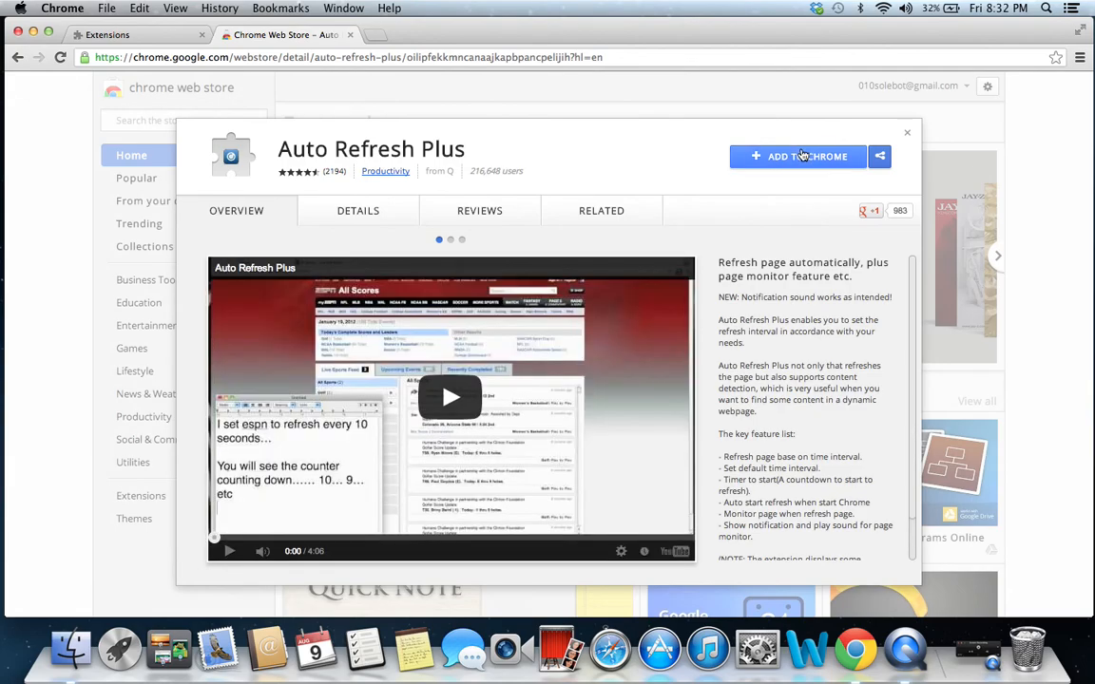
{"action": "left_click", "coordinate": [798, 155]}
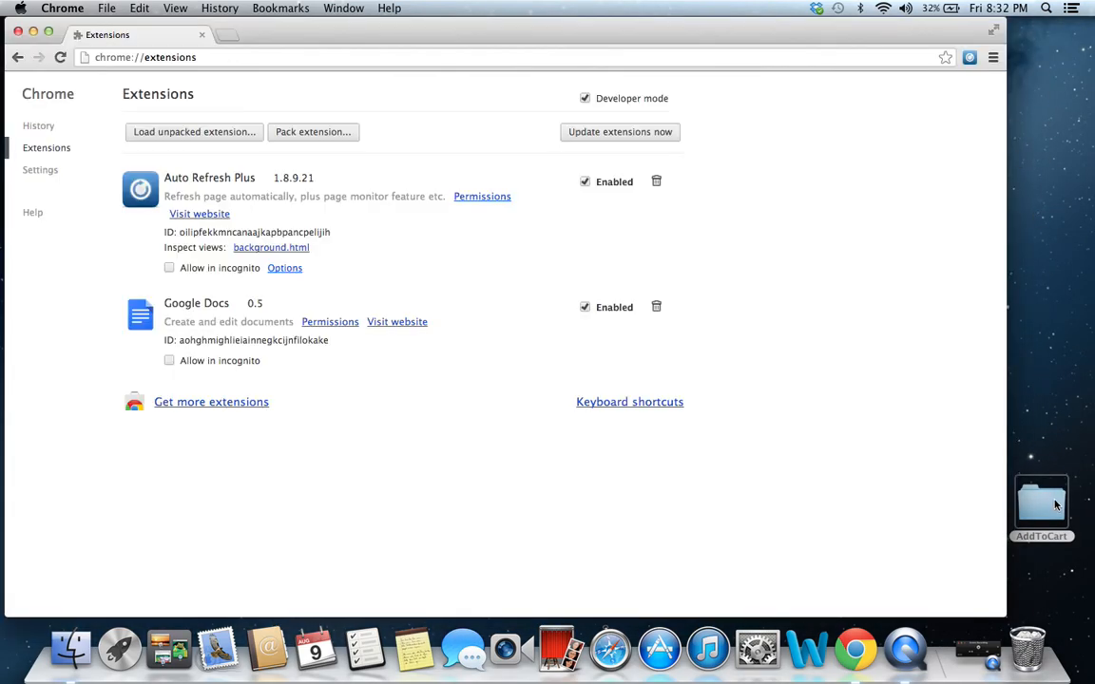
- Add size_9.5.crx from the AddToCart folder as the PreOrderHeat Bot Size 9.5 extension
{"action": "double_click", "coordinate": [1041, 503]}
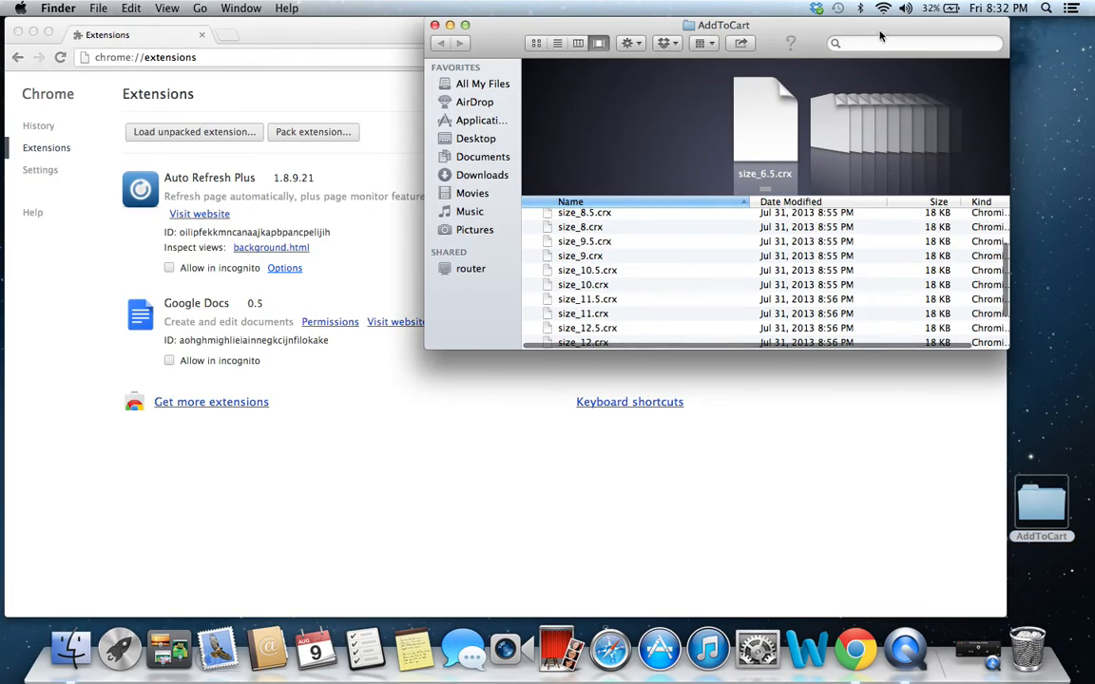
{"action": "scroll", "scroll_direction": "down", "scroll_amount": 3}
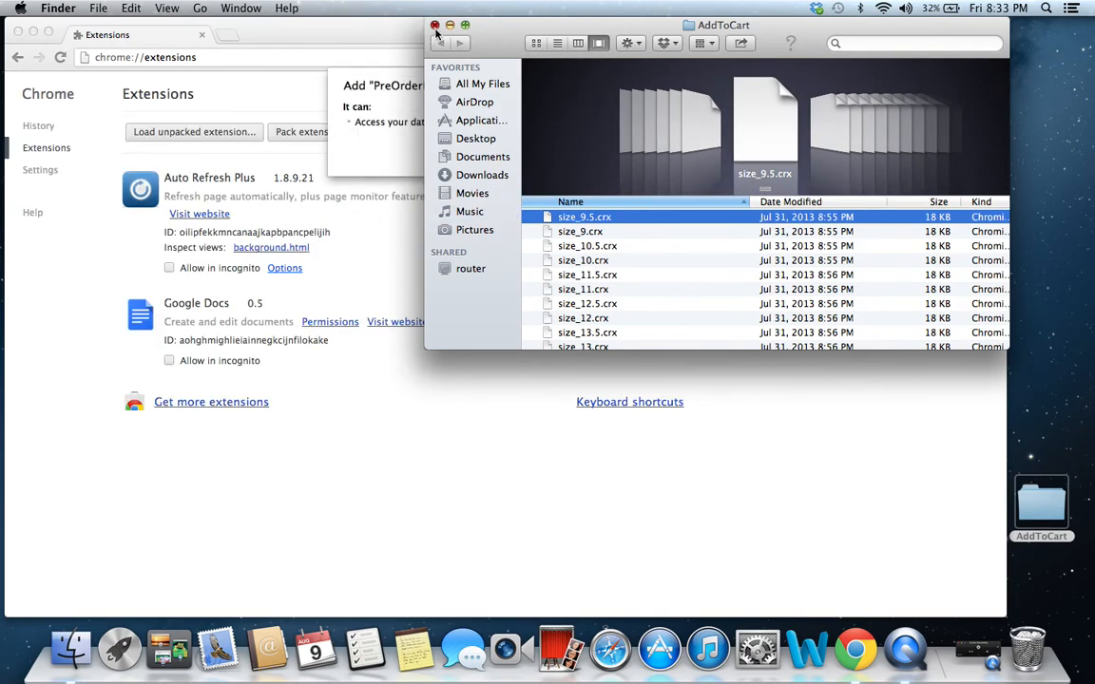
{"action": "left_click", "coordinate": [436, 25]}
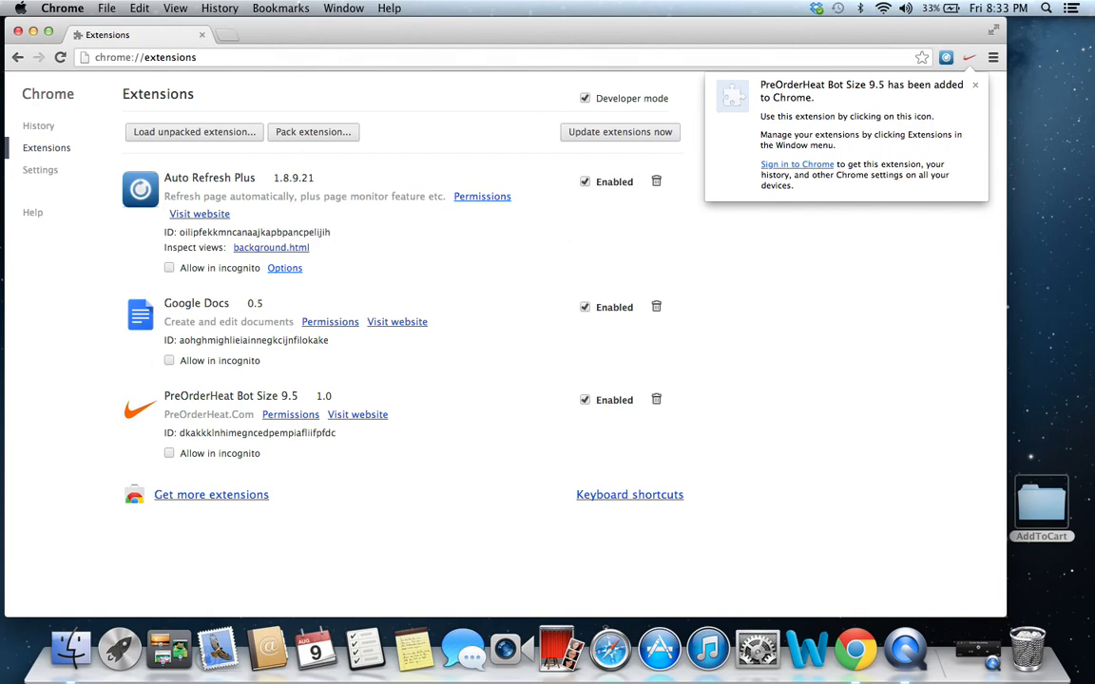
- Load twitter.com in a new tab and scroll the home timeline of Nike.com tweets
{"action": "type", "text": "twitter.com"}
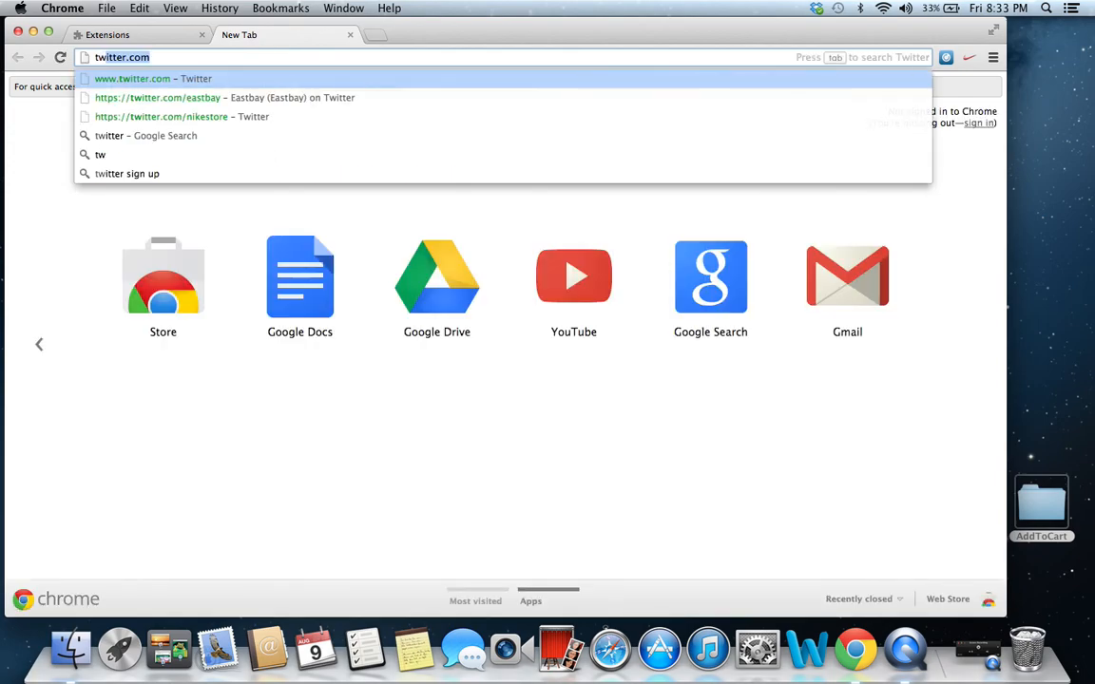
{"action": "key", "text": "enter"}
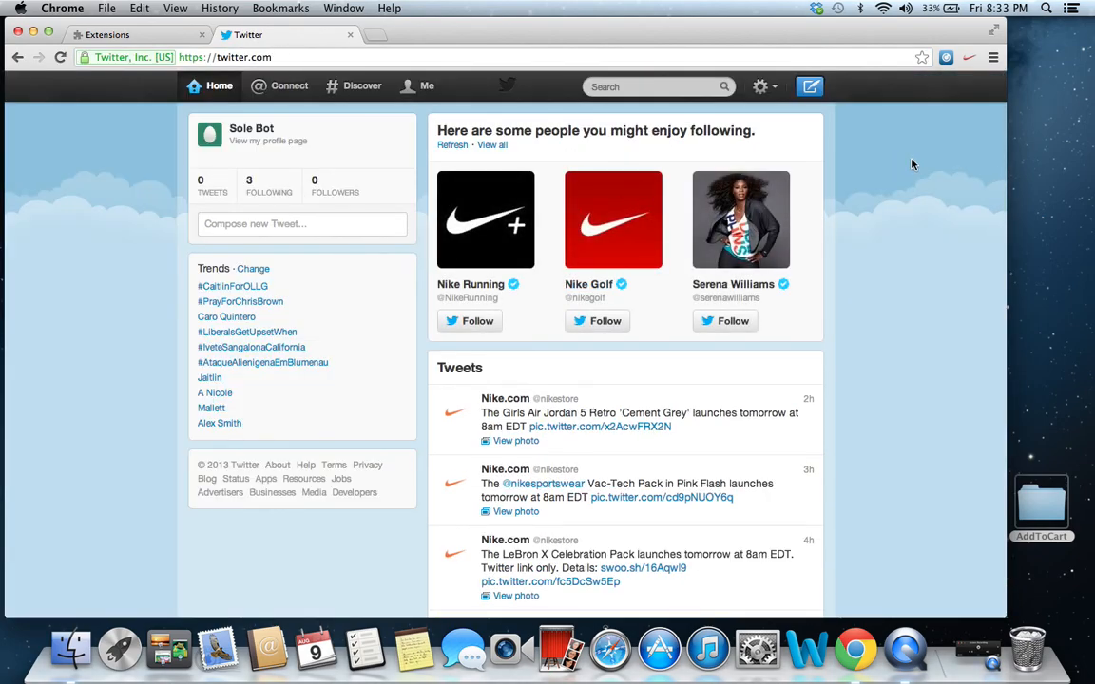
{"action": "scroll", "scroll_direction": "down", "scroll_amount": 3}
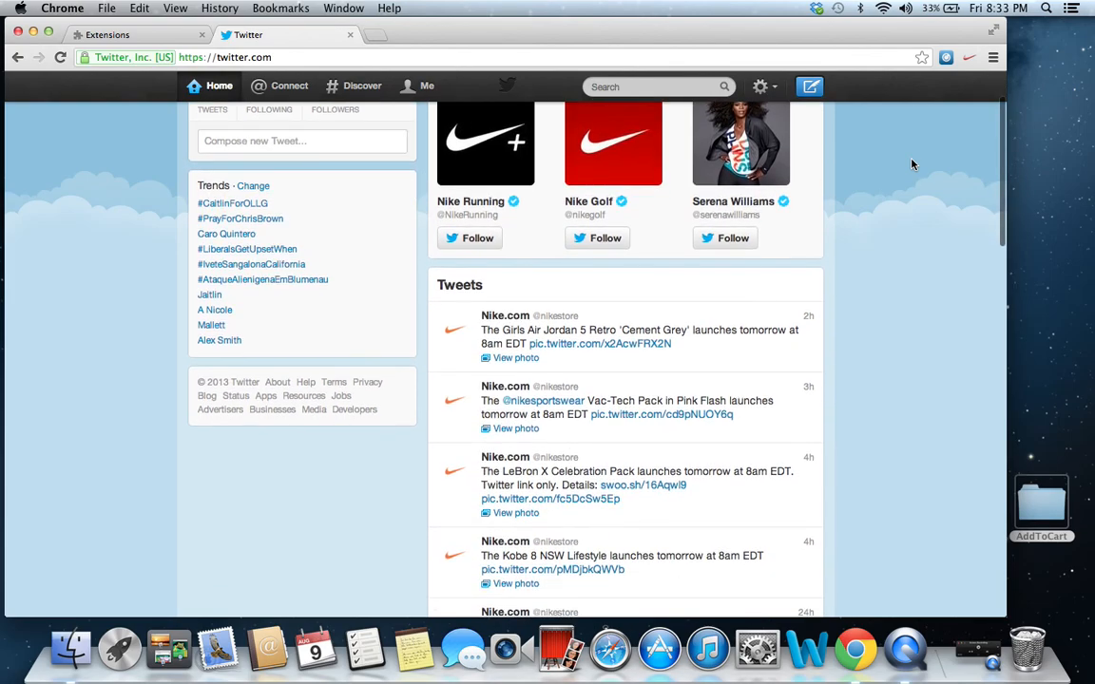
- Start Auto Refresh Plus reloading the Twitter tab at a custom 1-second interval
{"action": "left_click", "coordinate": [946, 57]}
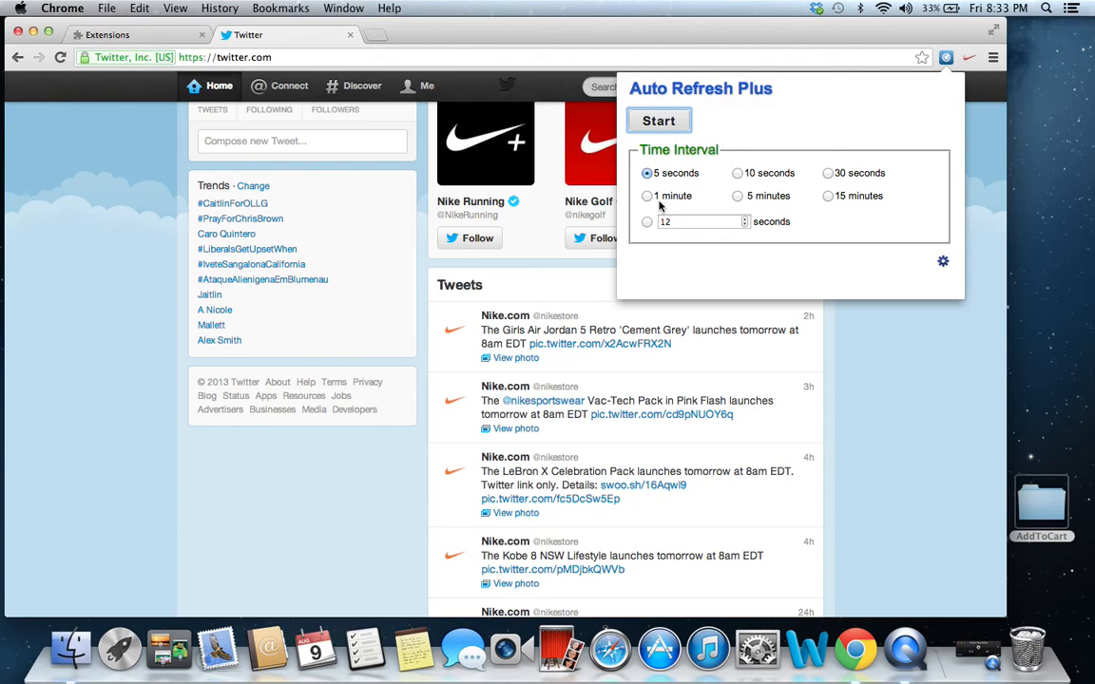
{"action": "left_click", "coordinate": [646, 220]}
{"action": "type", "text": "1"}
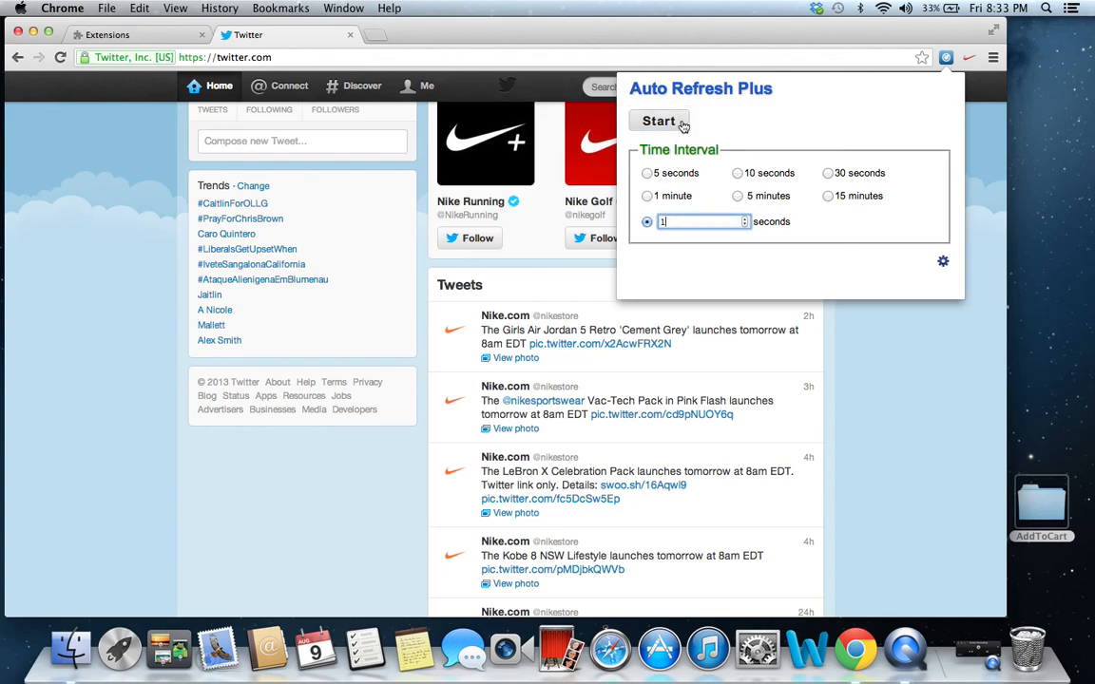
{"action": "left_click", "coordinate": [658, 122]}
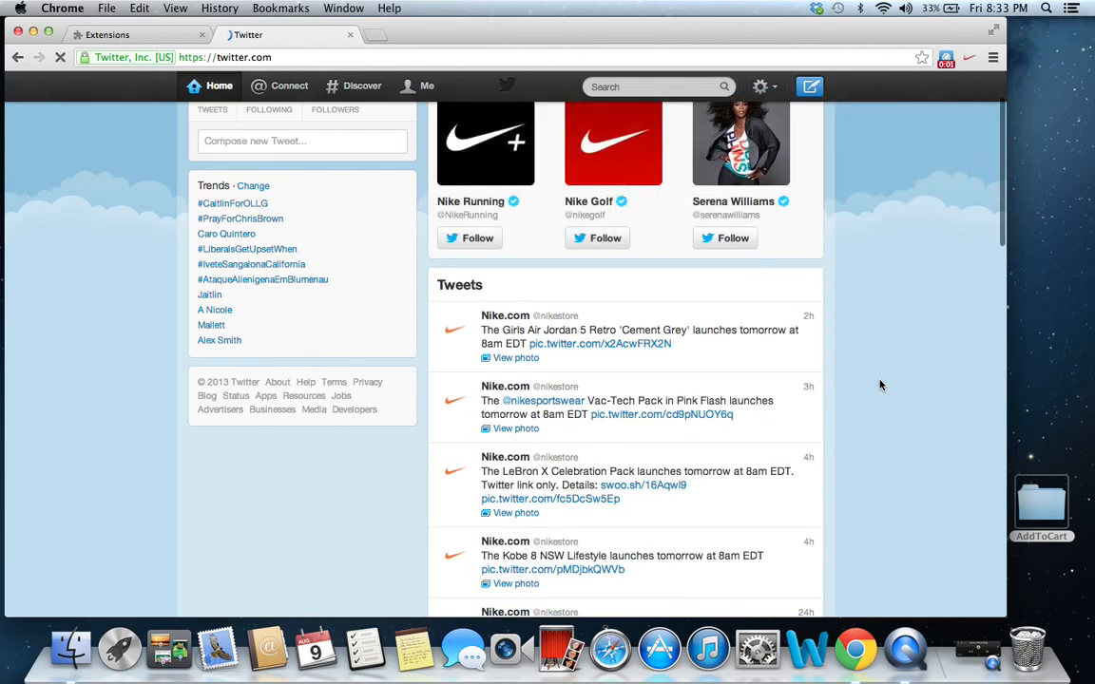
{"action": "scroll", "scroll_direction": "down", "scroll_amount": 3}
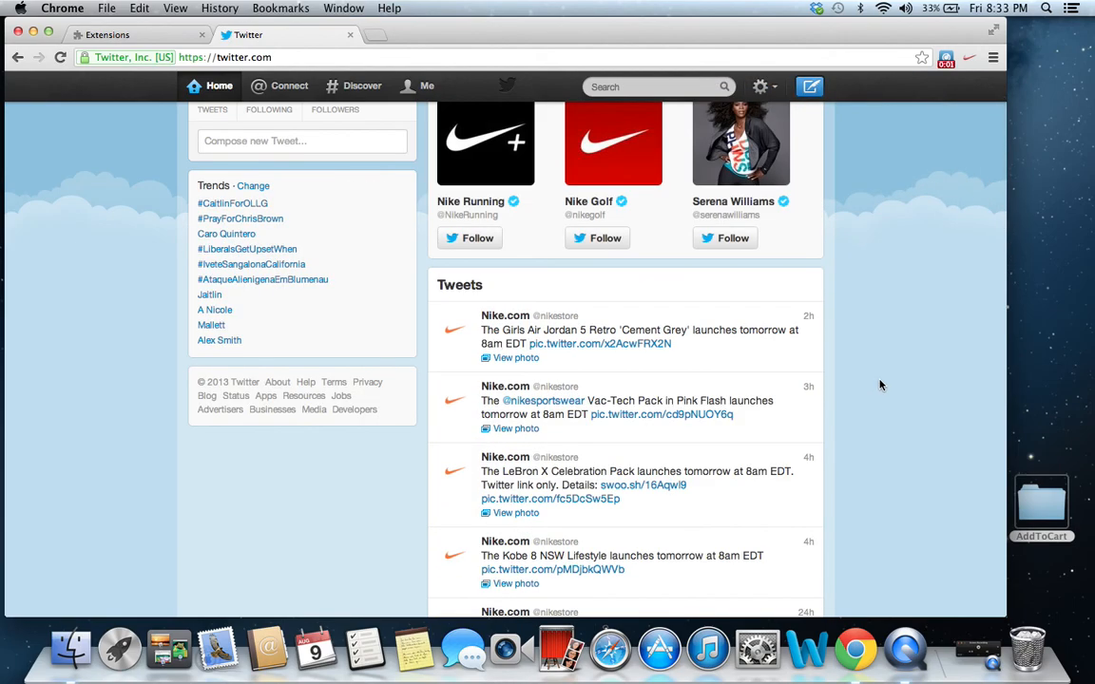
{"action": "left_click", "coordinate": [946, 57]}
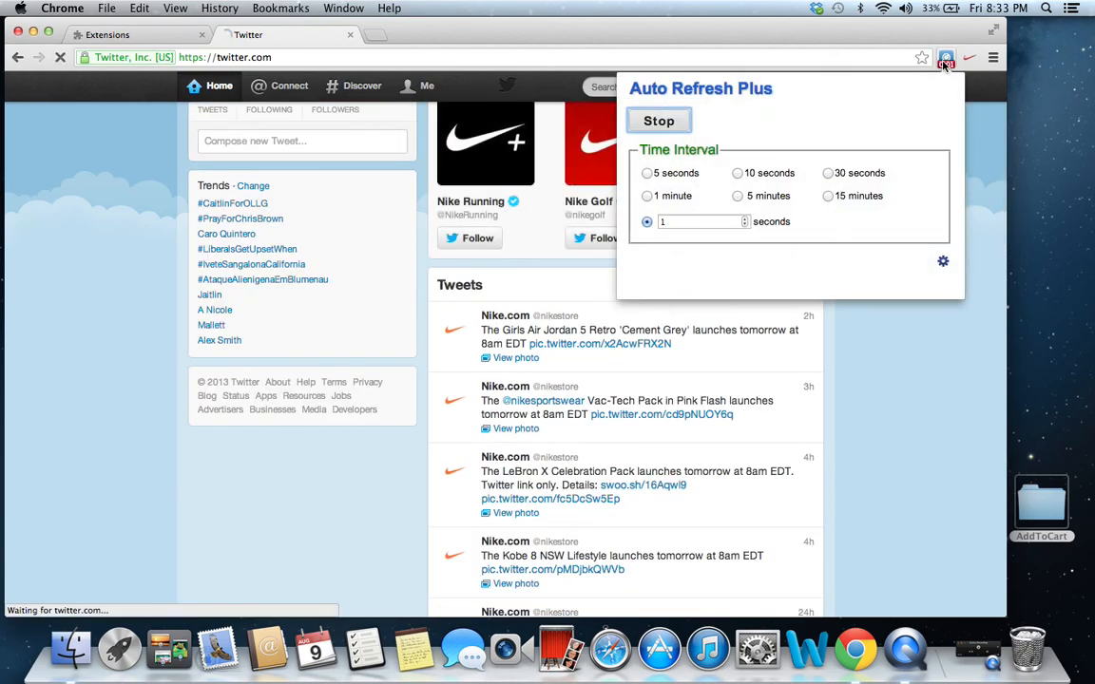
{"action": "left_click", "coordinate": [657, 120]}
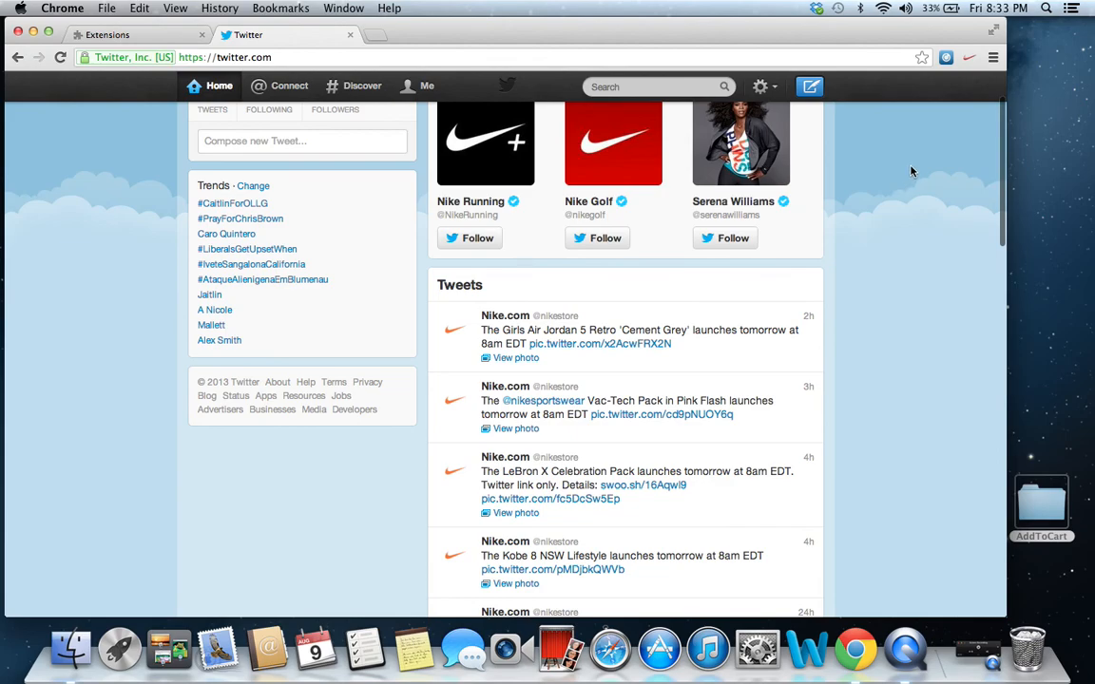
{"action": "scroll", "scroll_direction": "down", "scroll_amount": 3}
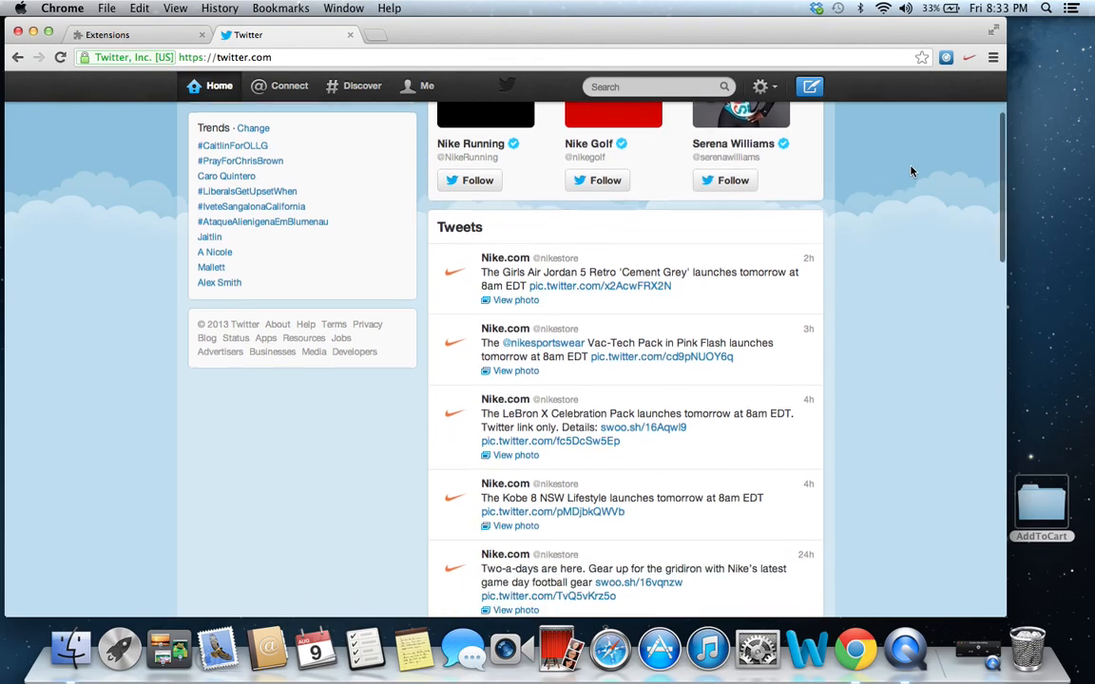
{"action": "scroll", "scroll_direction": "down", "scroll_amount": 3}
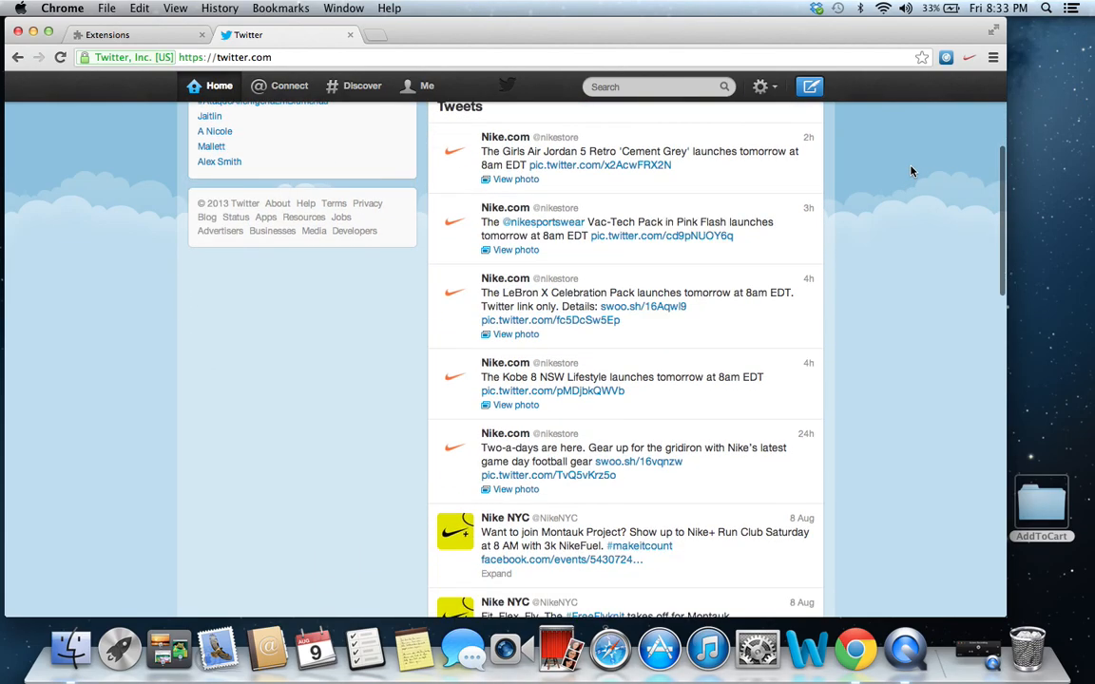
{"action": "left_click", "coordinate": [506, 137]}
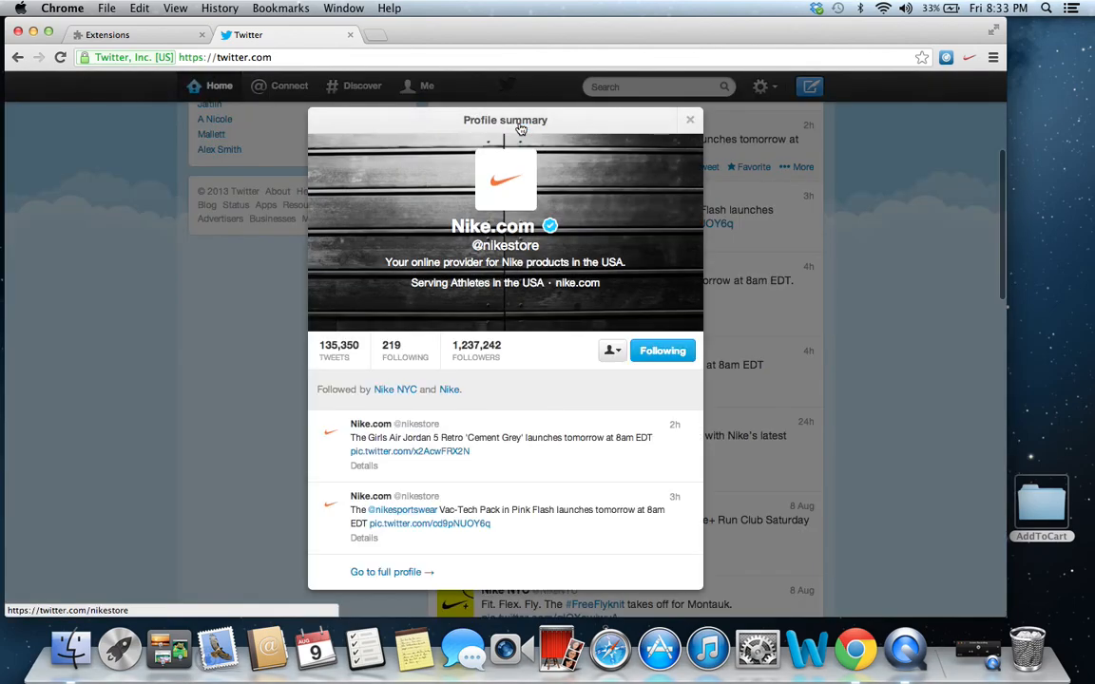
{"action": "left_click", "coordinate": [386, 570]}
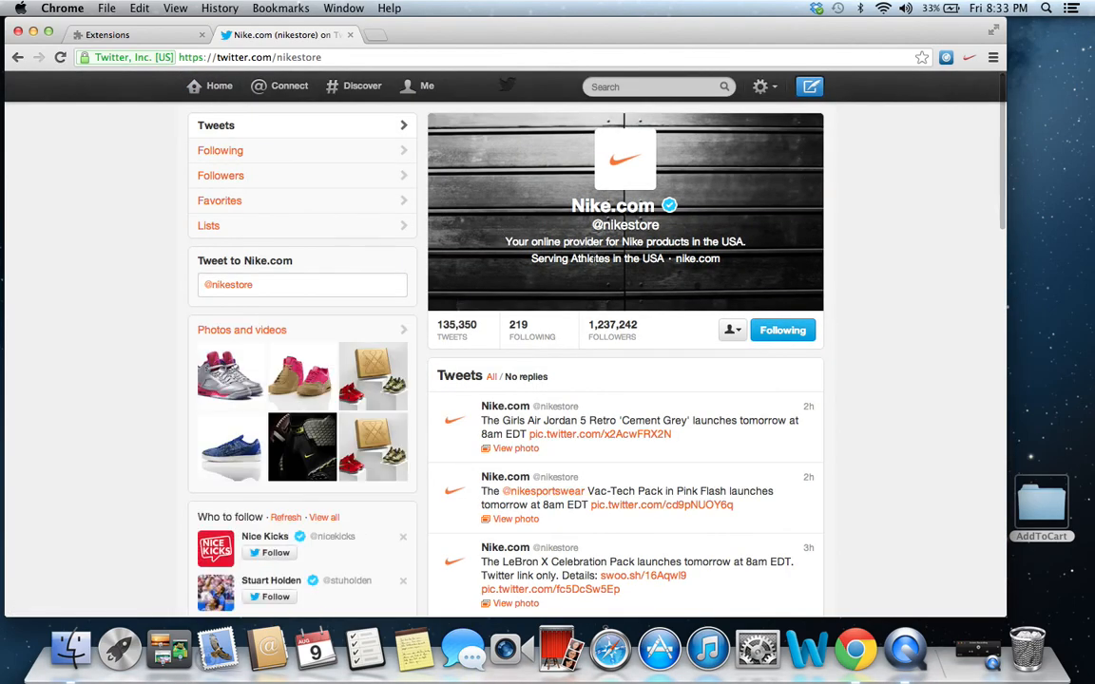
- Scroll the profile's tweets back to the late-July 'Tiger' and 'Lion' Zoom Hyperflights tweet
{"action": "scroll", "scroll_direction": "down", "scroll_amount": 3}
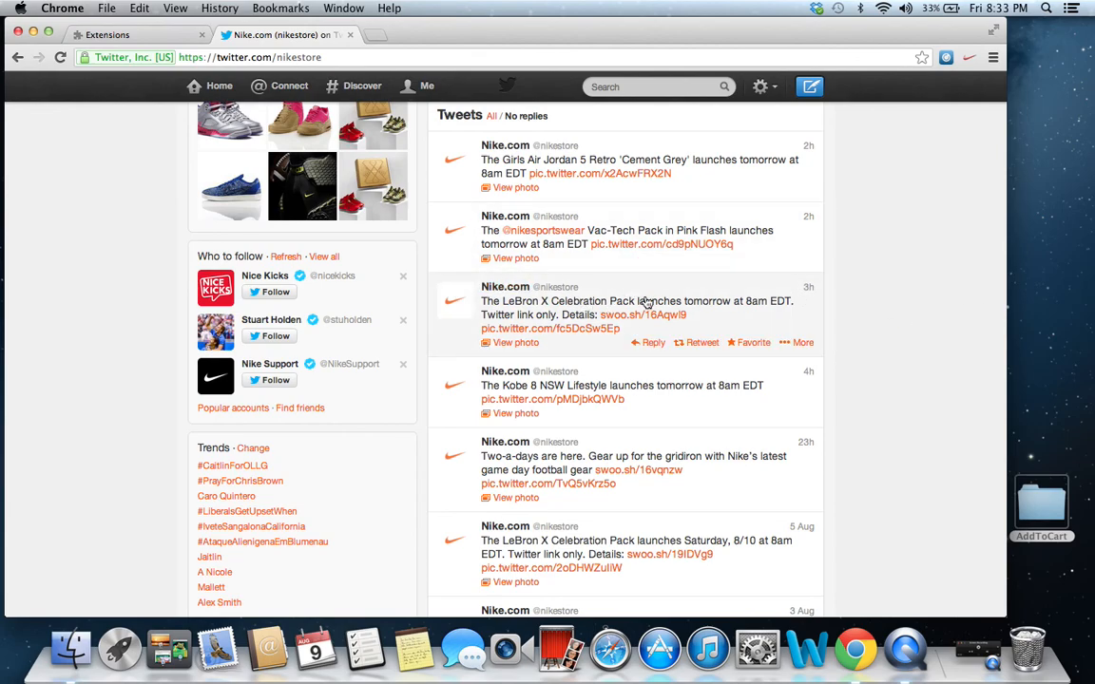
{"action": "scroll", "scroll_direction": "down", "scroll_amount": 3}
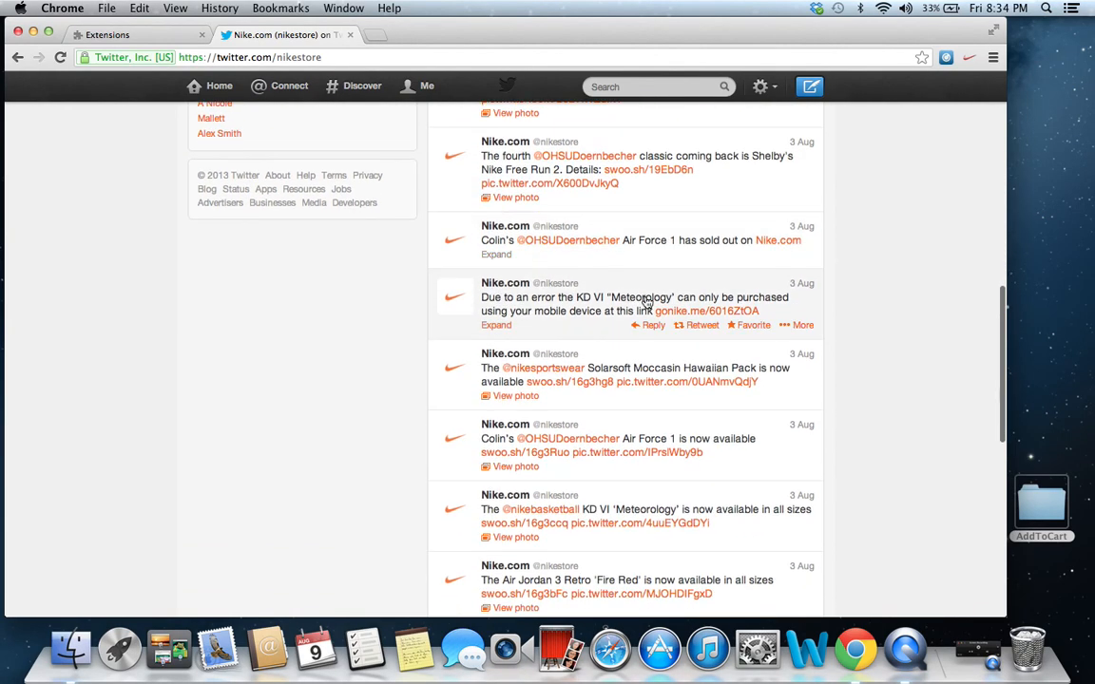
{"action": "scroll", "scroll_direction": "down", "scroll_amount": 3}
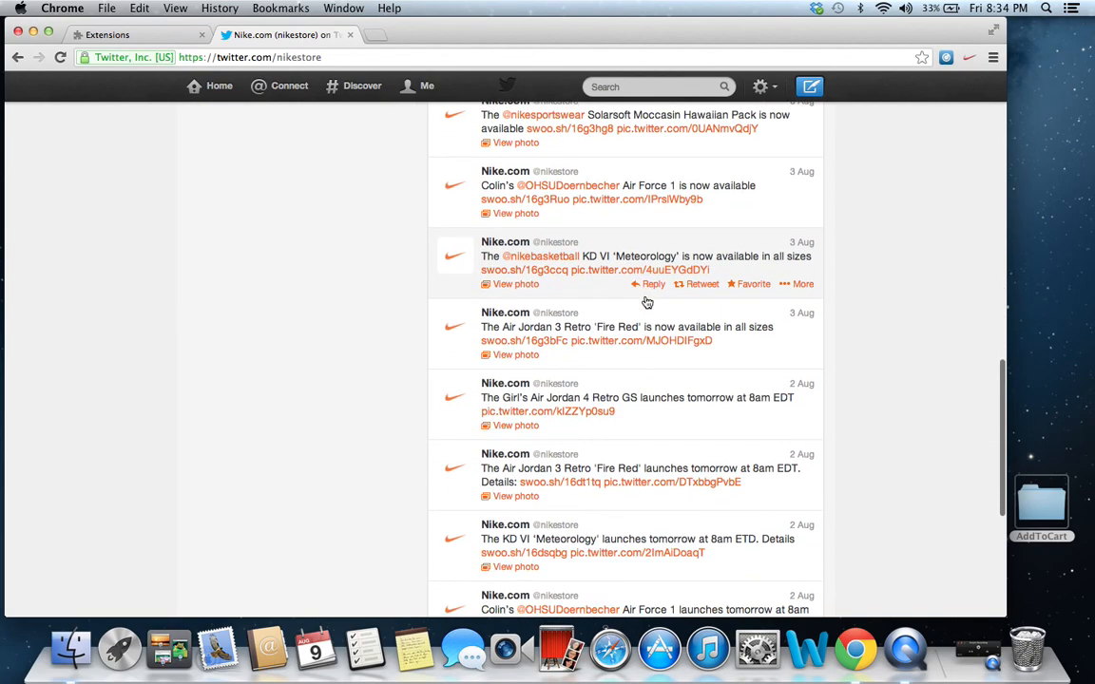
{"action": "scroll", "scroll_direction": "down", "scroll_amount": 3}
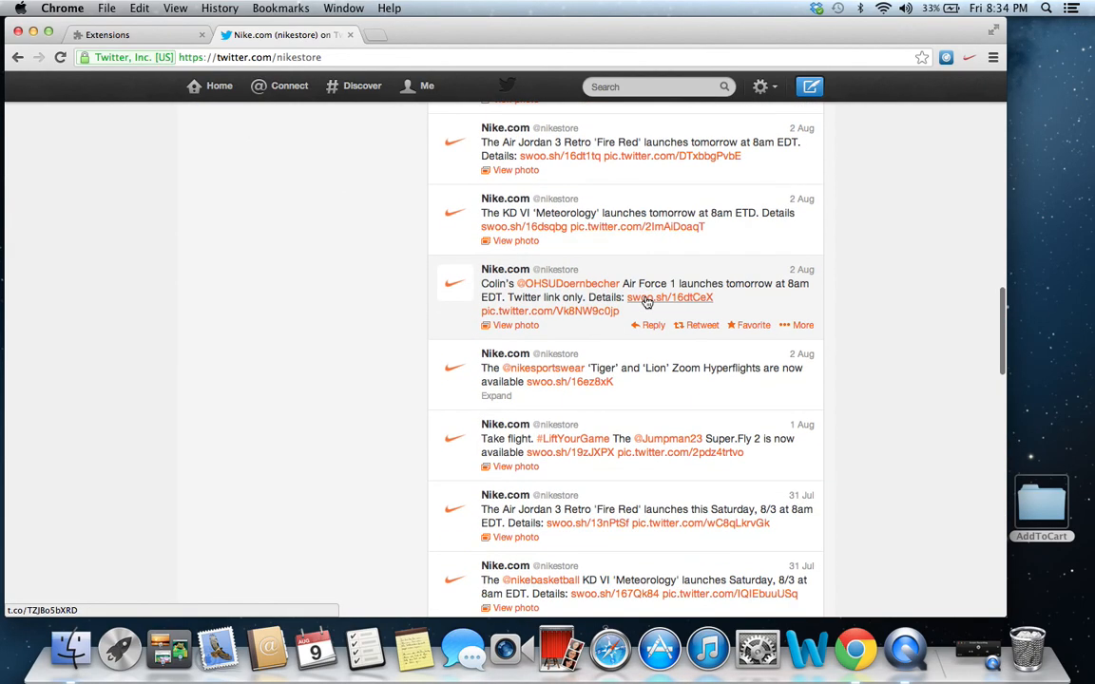
{"action": "scroll", "scroll_direction": "down", "scroll_amount": 3}
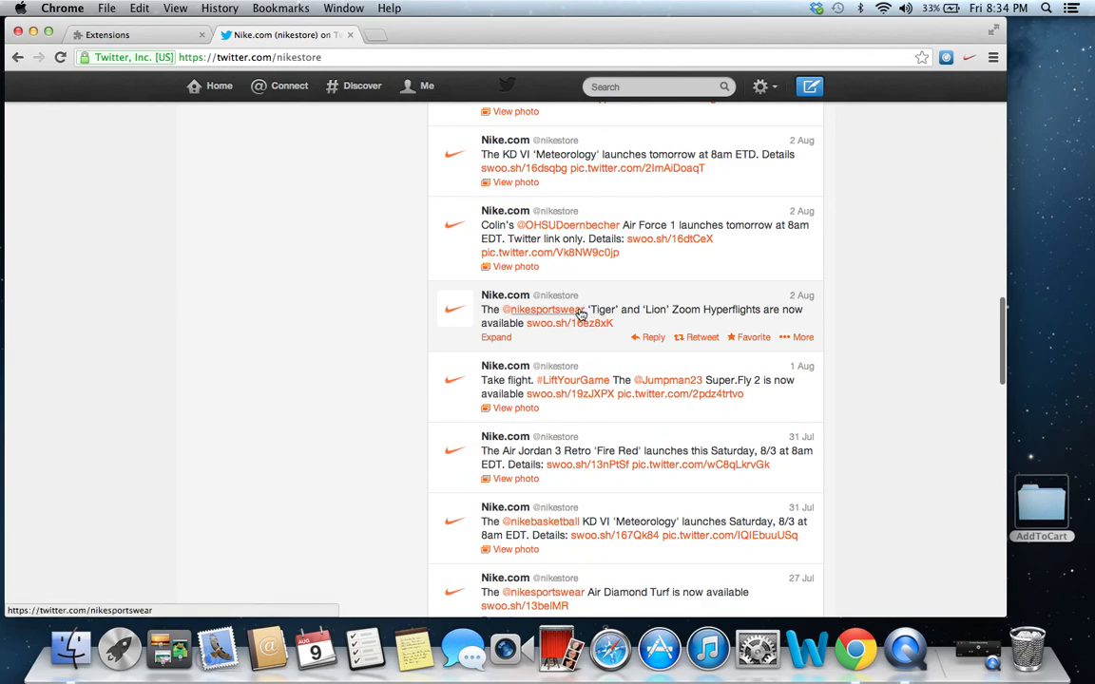
- Follow the tweet's swoo.sh link so the bot adds the Zoom Hyperflight Premium in size 9.5 to the cart
{"action": "left_click", "coordinate": [571, 323]}
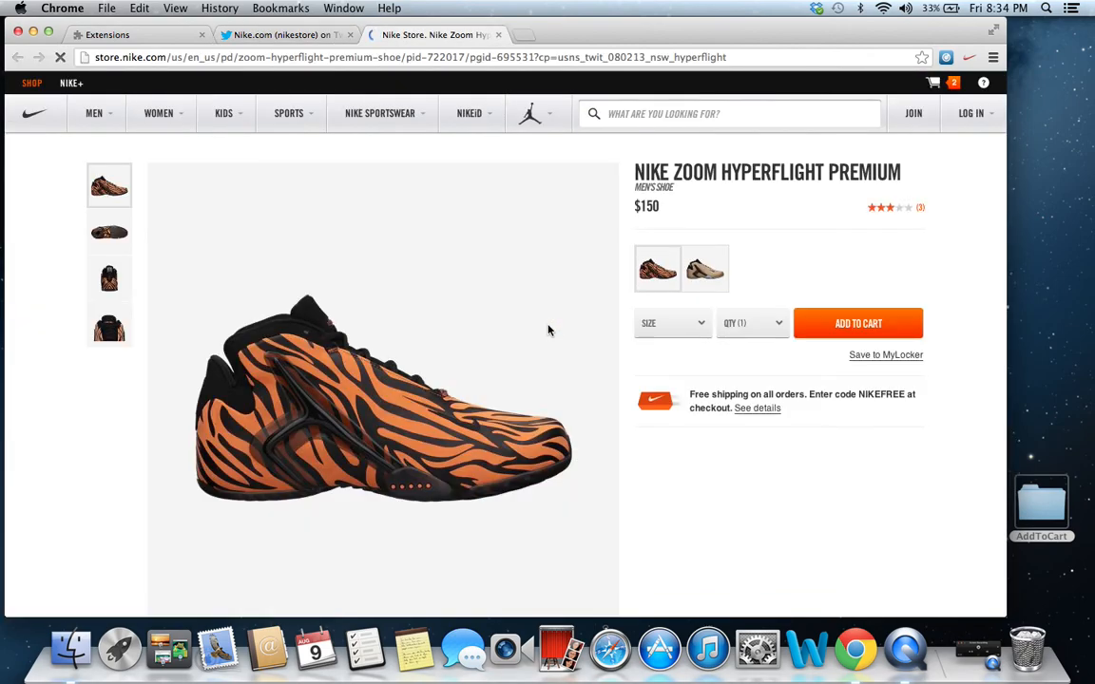
{"action": "left_click", "coordinate": [855, 323]}
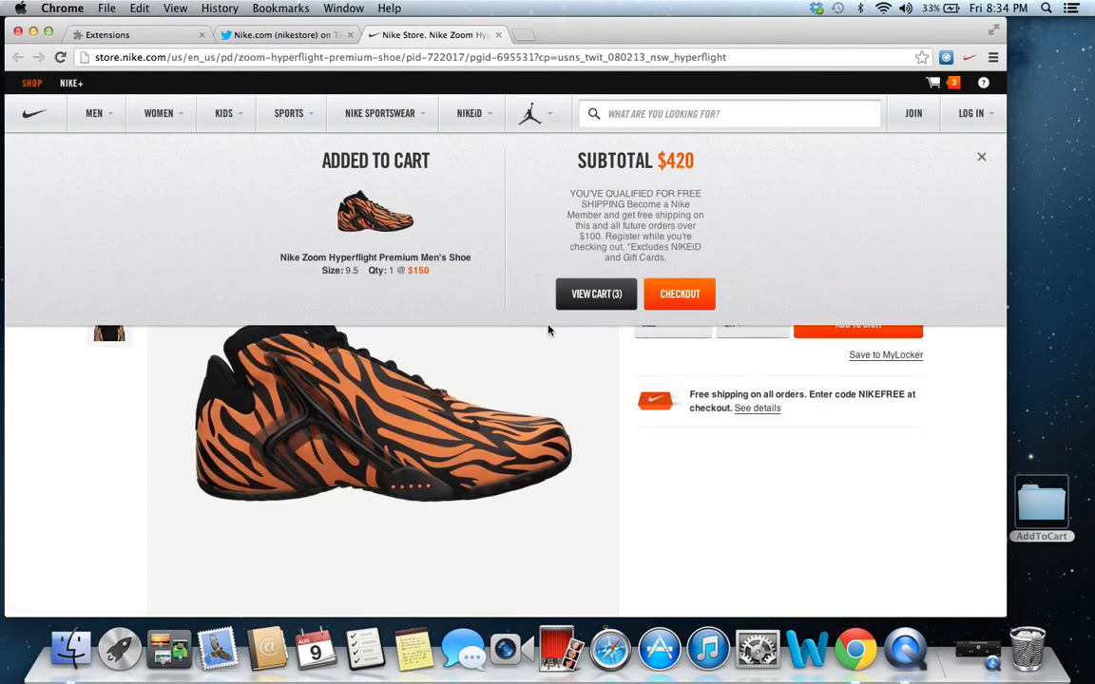
{"action": "mouse_move", "coordinate": [275, 289]}
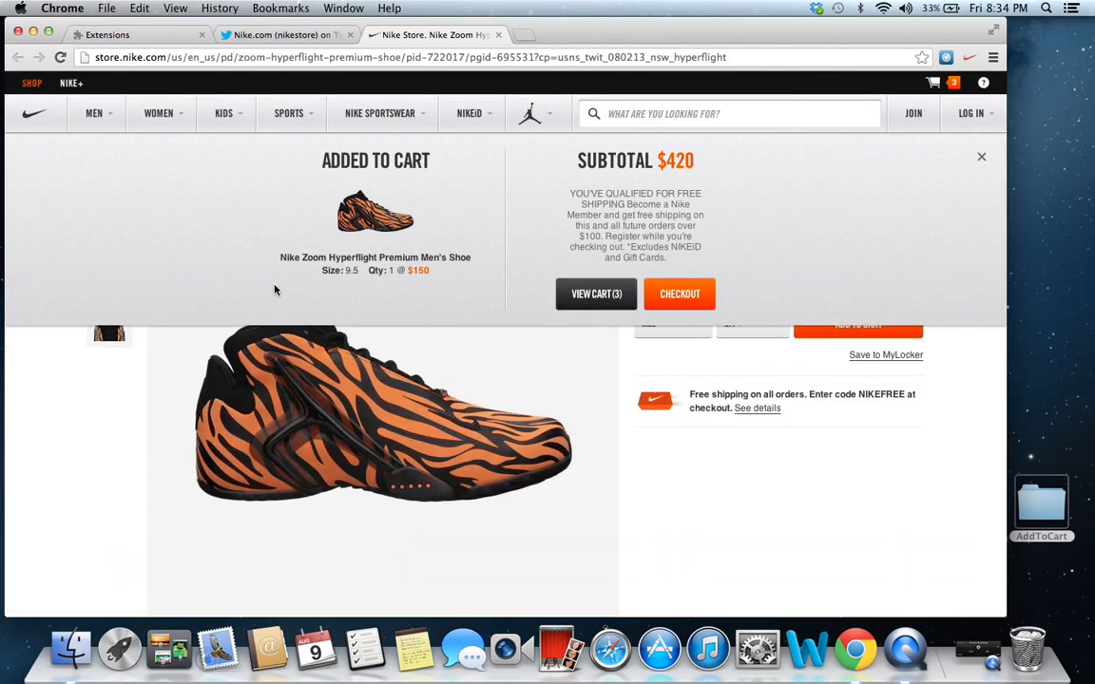
{"action": "left_click", "coordinate": [933, 83]}
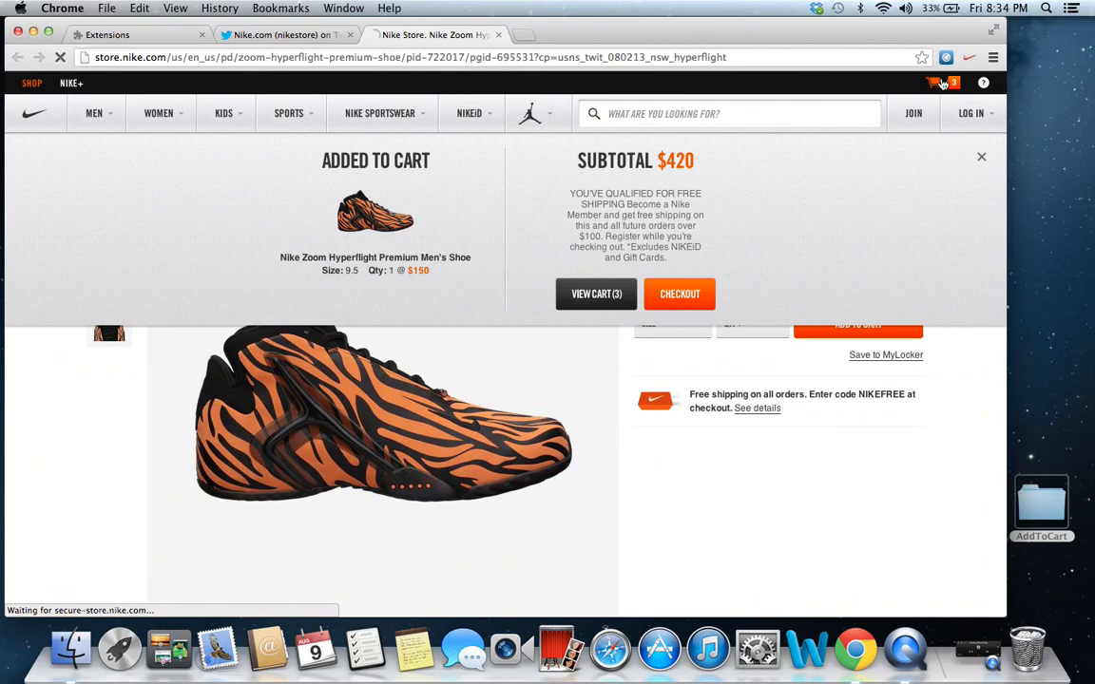
- On the Your Cart page, remove the extra Hyperflight and LunarGlide+ 5 items
{"action": "left_click", "coordinate": [596, 293]}
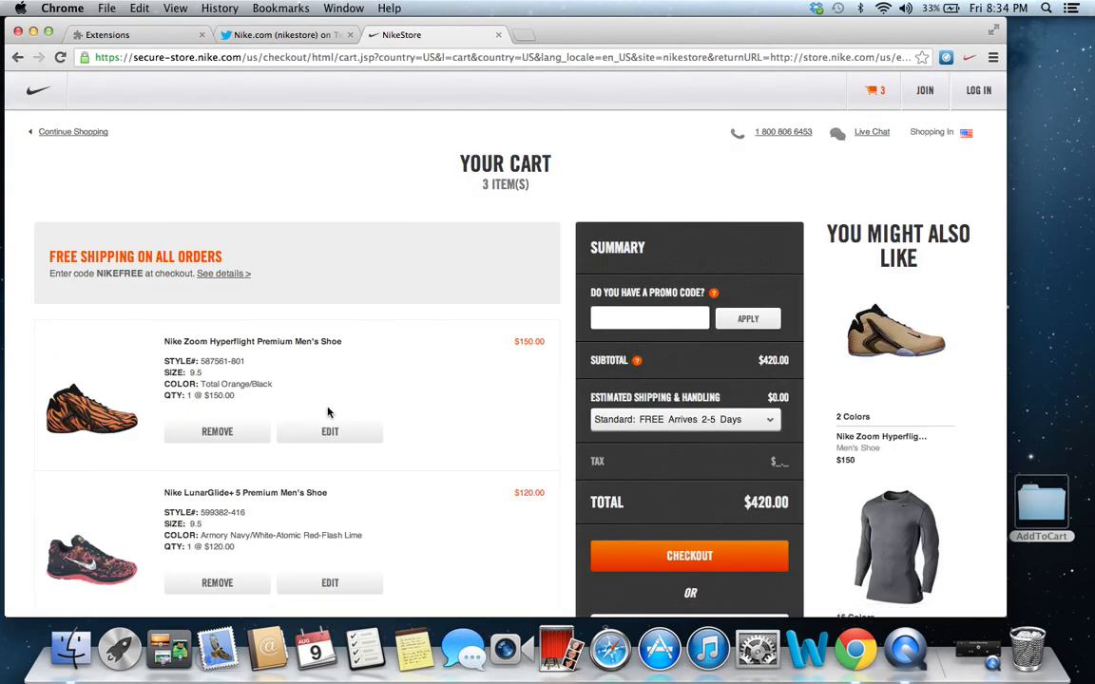
{"action": "left_click", "coordinate": [216, 431]}
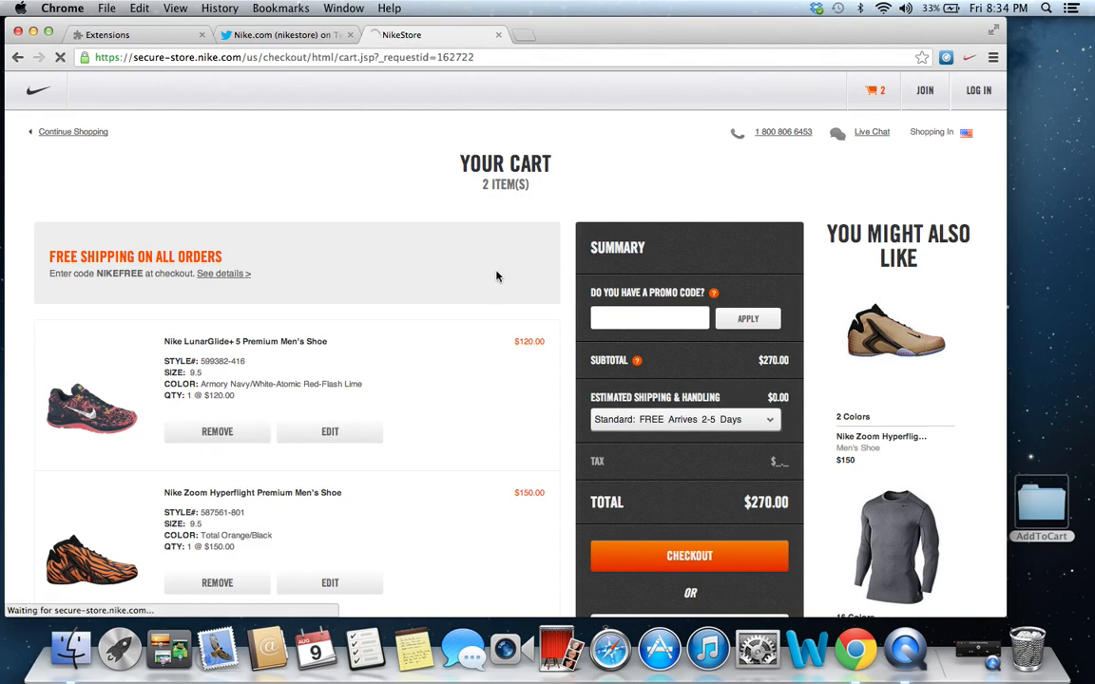
{"action": "left_click", "coordinate": [216, 432]}
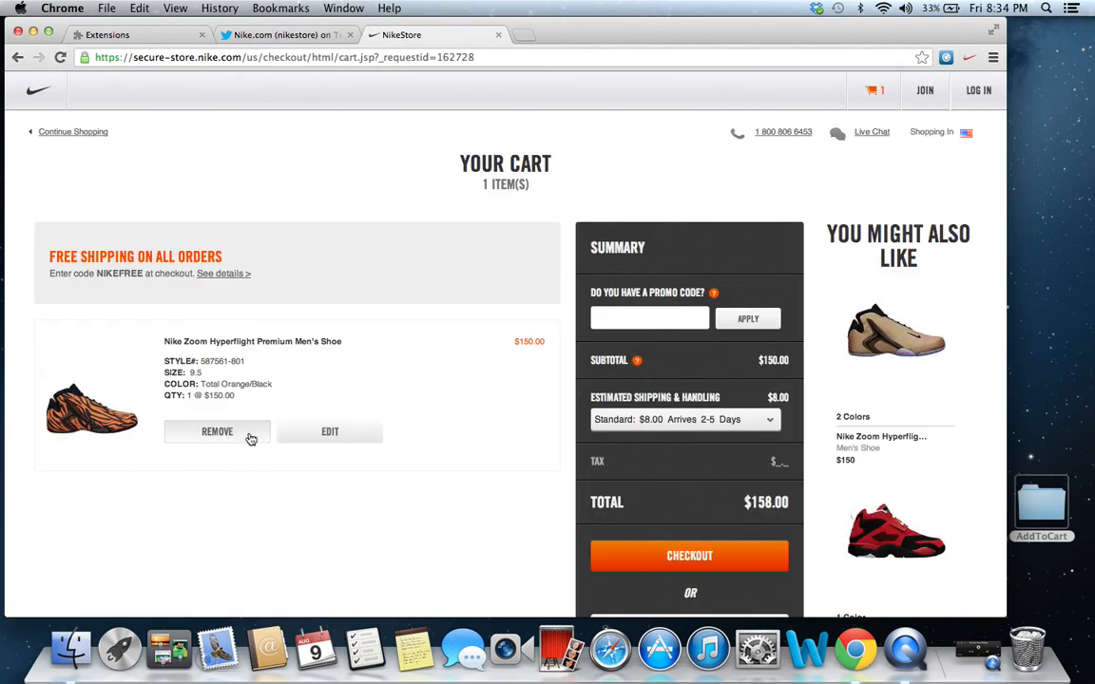
{"action": "left_click", "coordinate": [217, 431]}
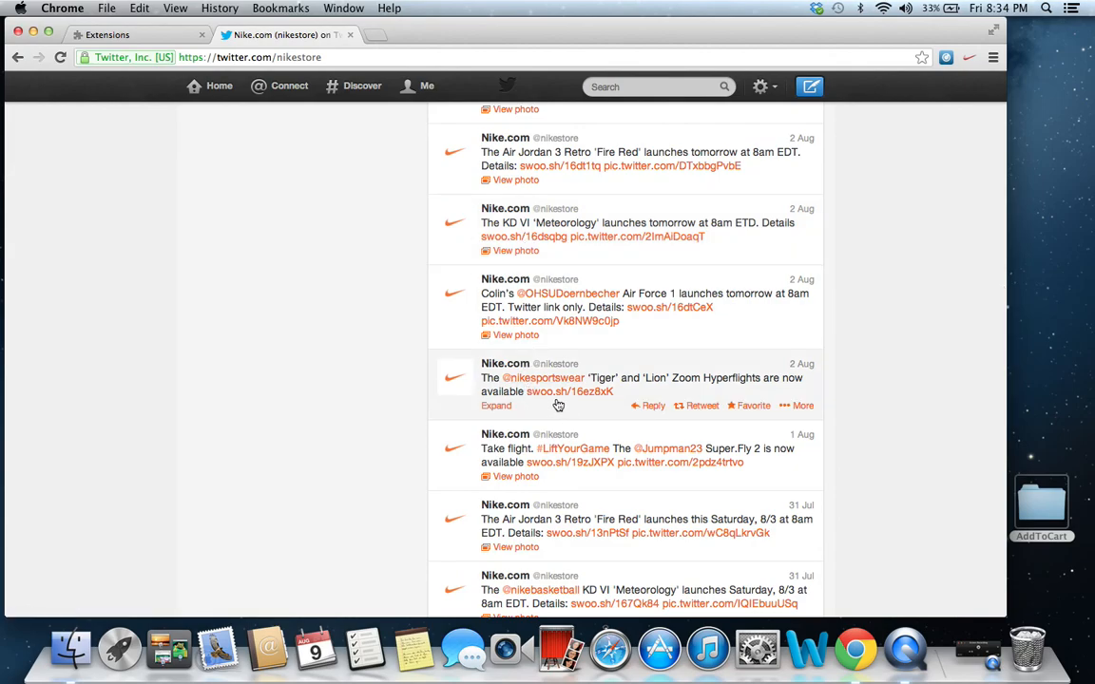
- Follow the Hyperflights tweet link again and view the cart holding one Zoom Hyperflight Premium at $158
{"action": "left_click", "coordinate": [570, 391]}
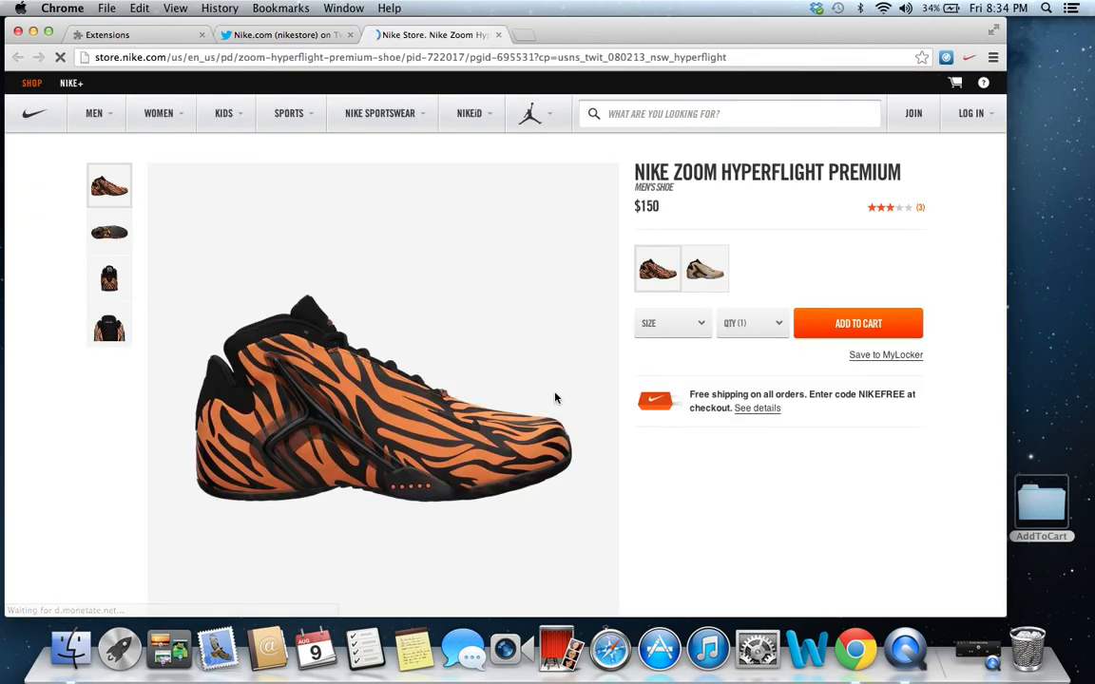
{"action": "left_click", "coordinate": [857, 323]}
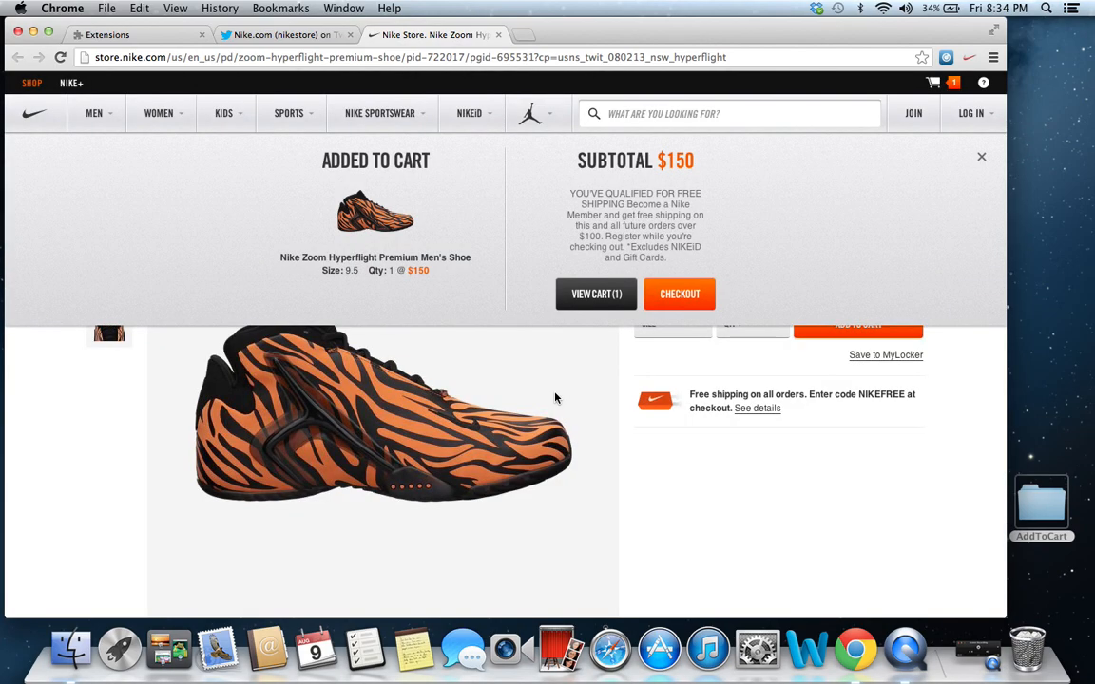
{"action": "left_click", "coordinate": [597, 293]}
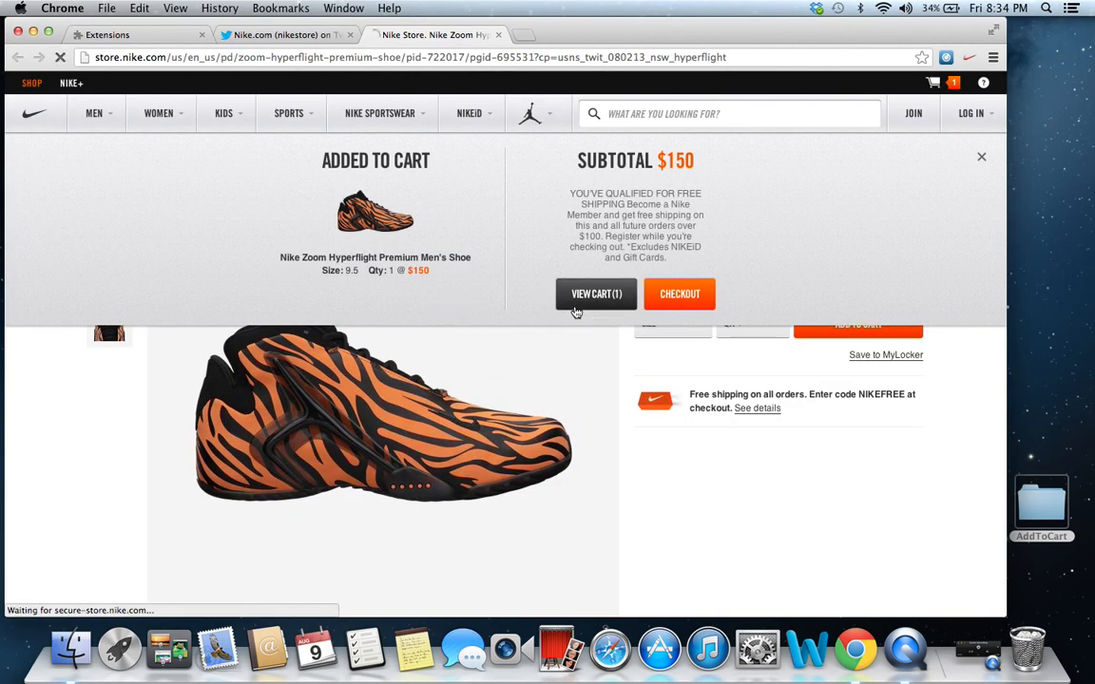
{"action": "left_click", "coordinate": [597, 292]}
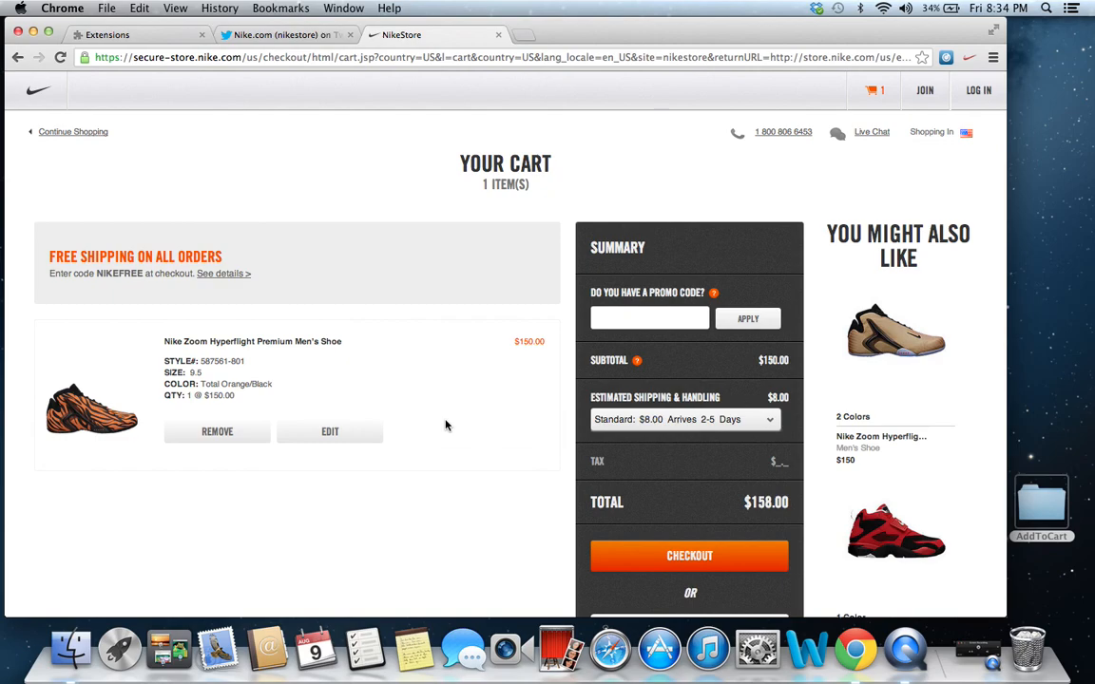
{"action": "scroll", "scroll_direction": "down", "scroll_amount": 3}
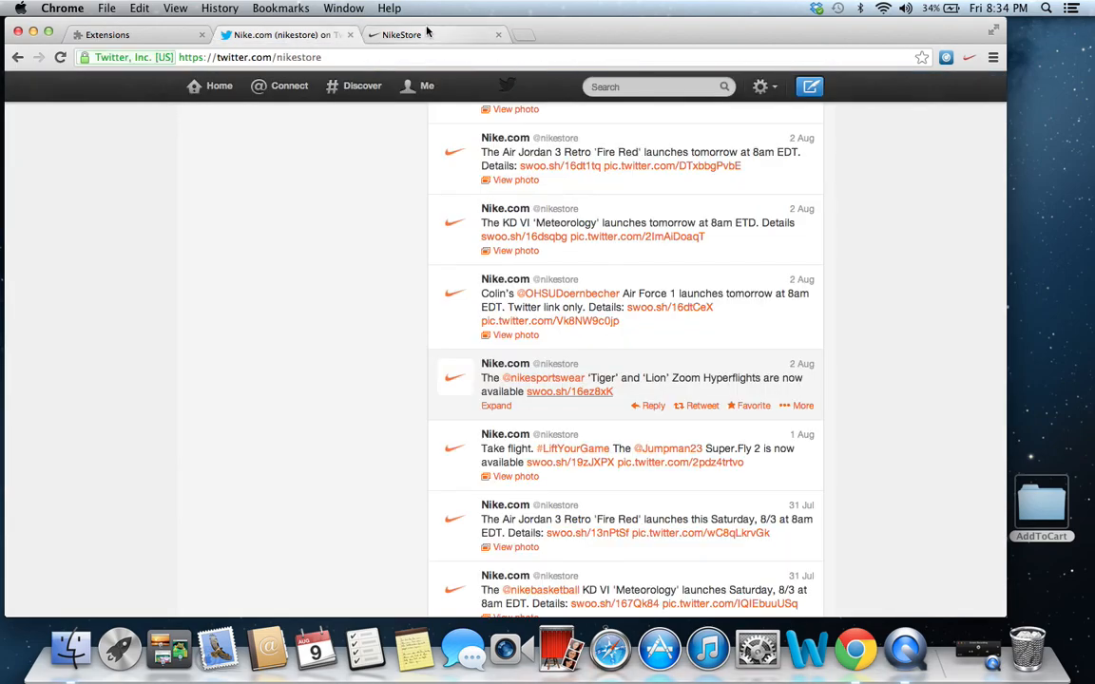
- Close the NikeStore tab and the Nike.com Twitter tab
{"action": "left_click", "coordinate": [409, 34]}
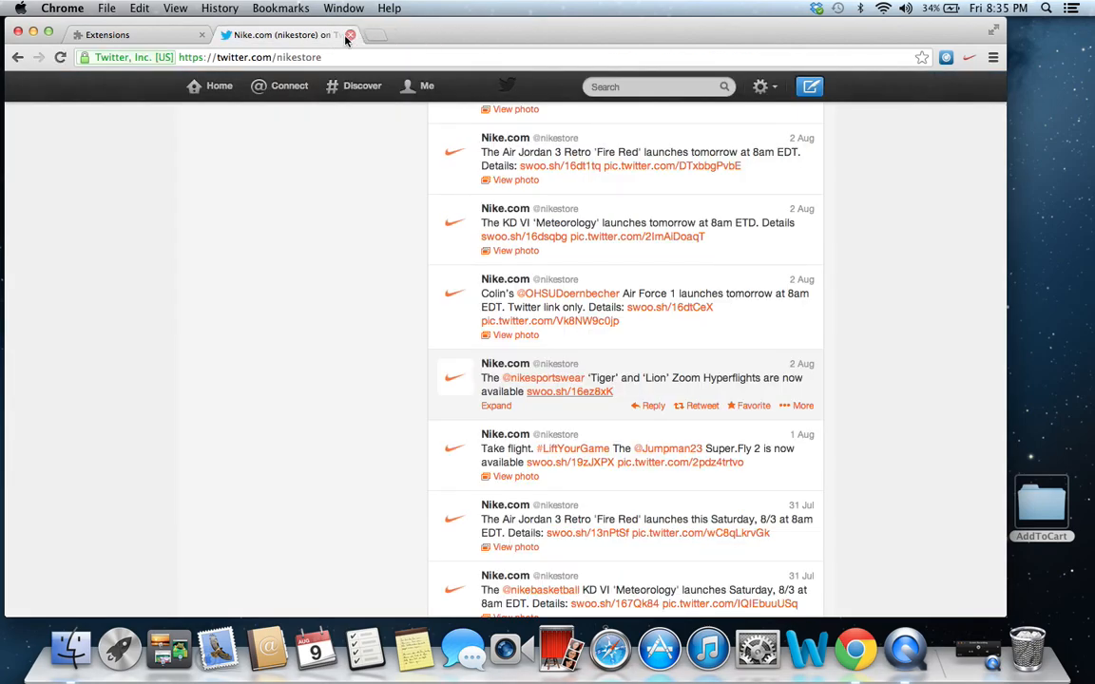
{"action": "left_click", "coordinate": [133, 35]}
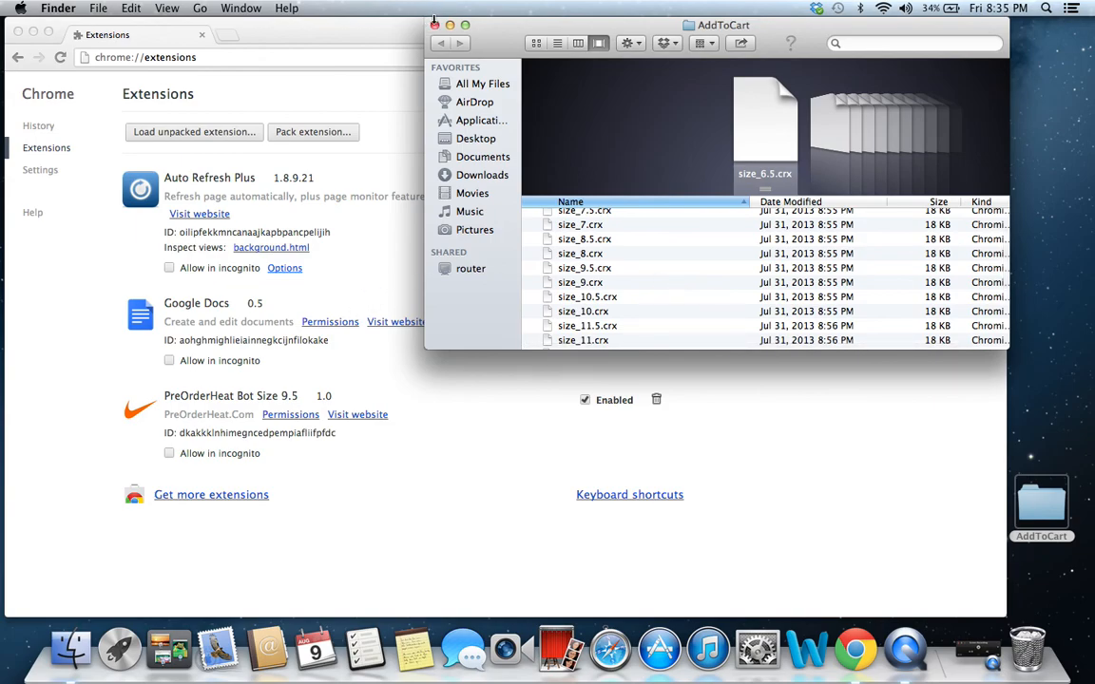
- Close the AddToCart Finder window to reveal the extensions list with PreOrderHeat Bot Size 9.5
{"action": "left_click", "coordinate": [433, 25]}
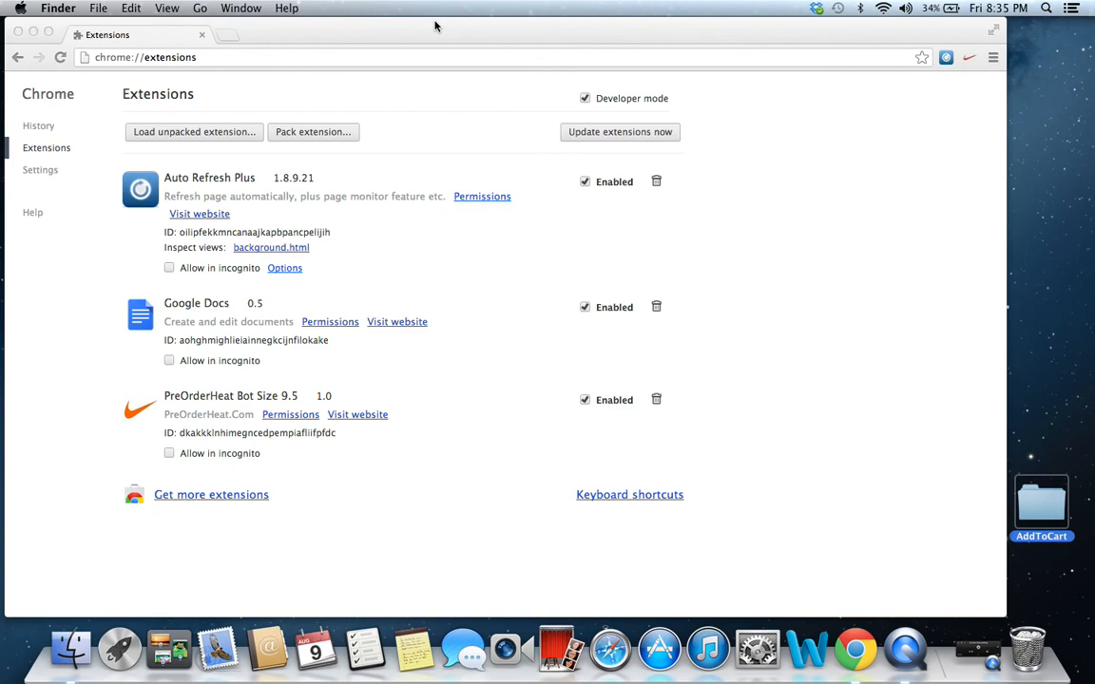